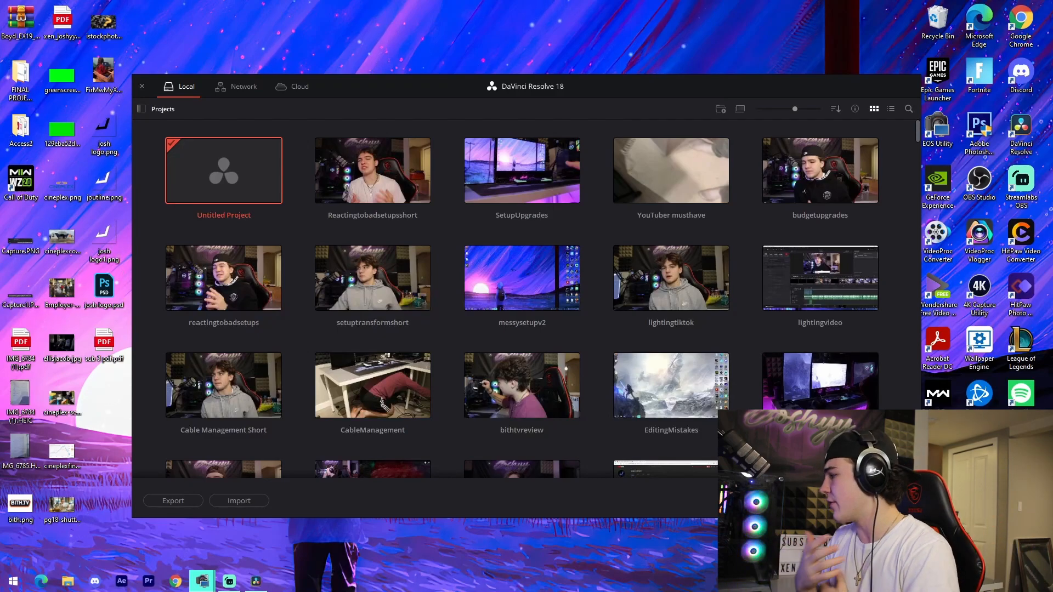
Create a new project named tutorialshort1, dismissing the duplicate-name warning
click(223, 277)
text(tu)
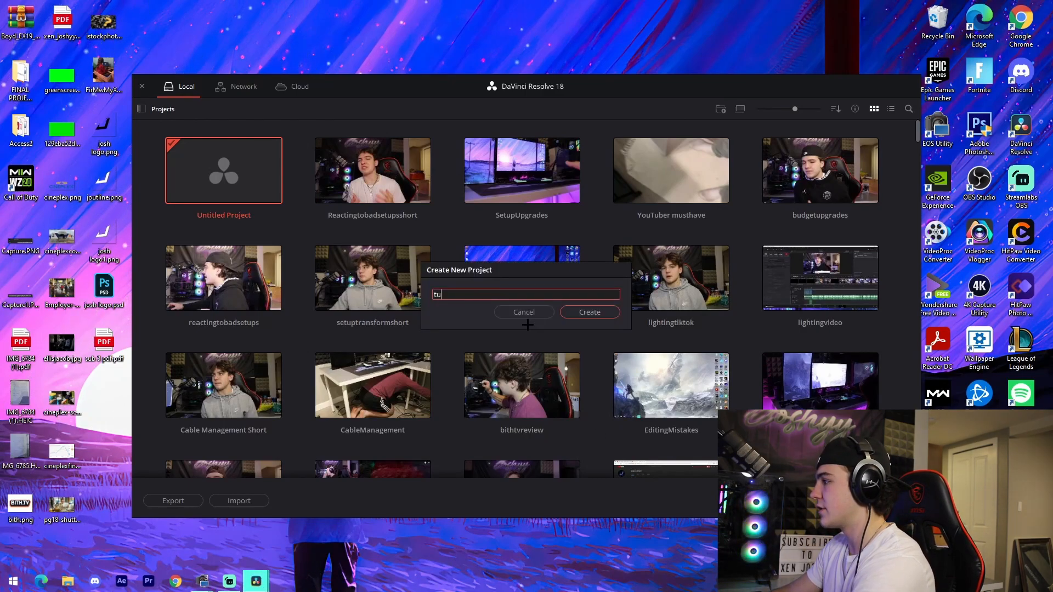
click(589, 312)
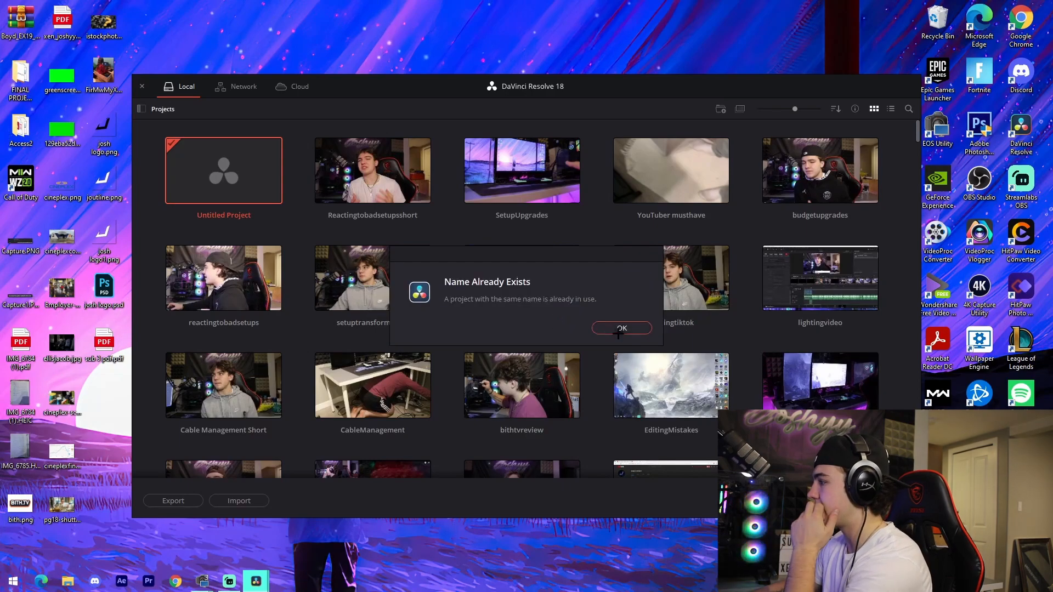
click(620, 329)
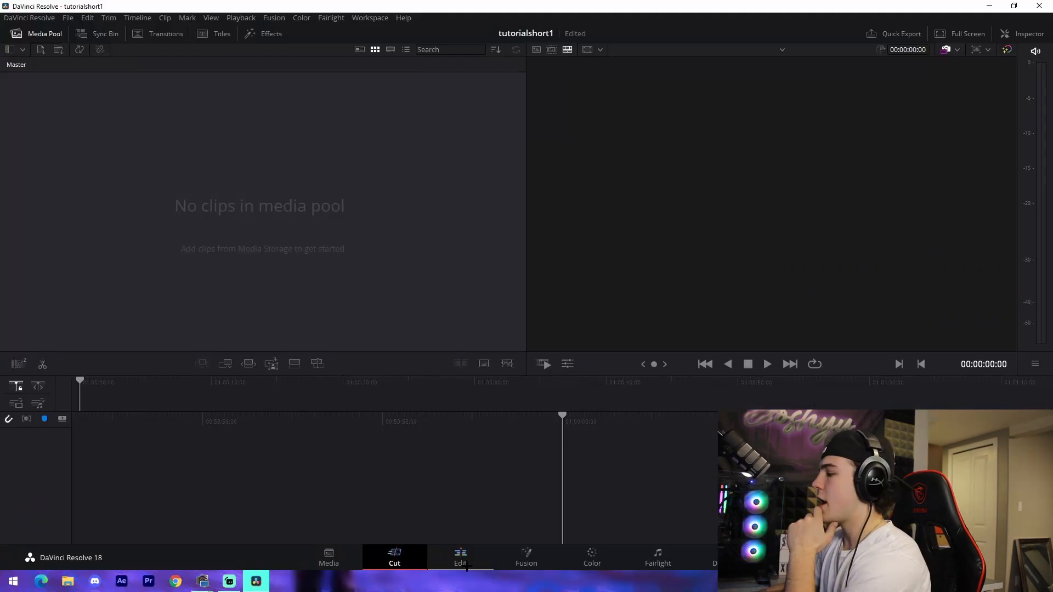
Enable 'Use vertical resolution' in Project Settings for a 1080x1920 timeline and save
click(67, 18)
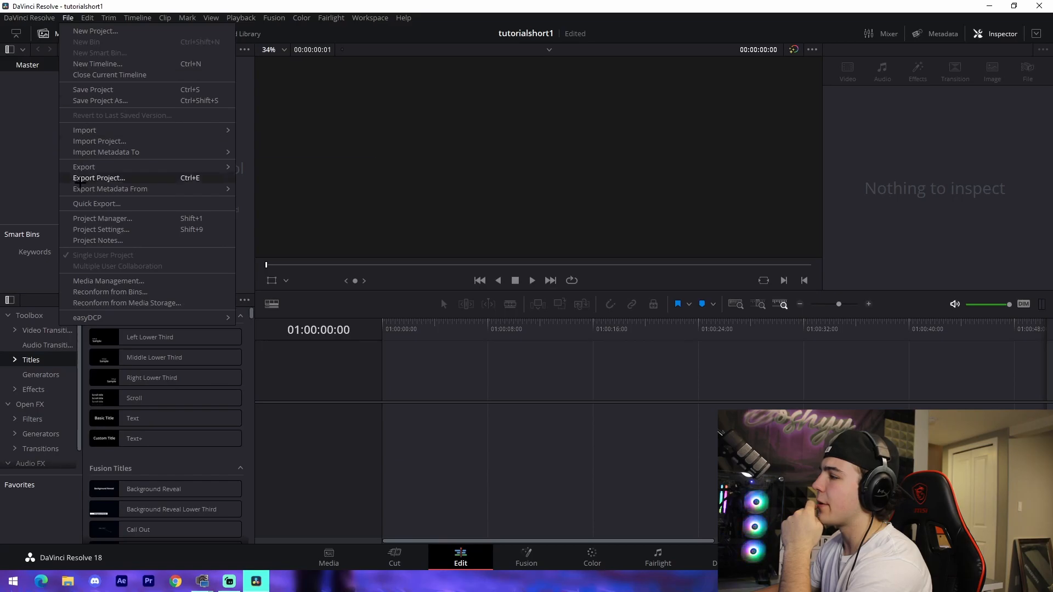
click(100, 229)
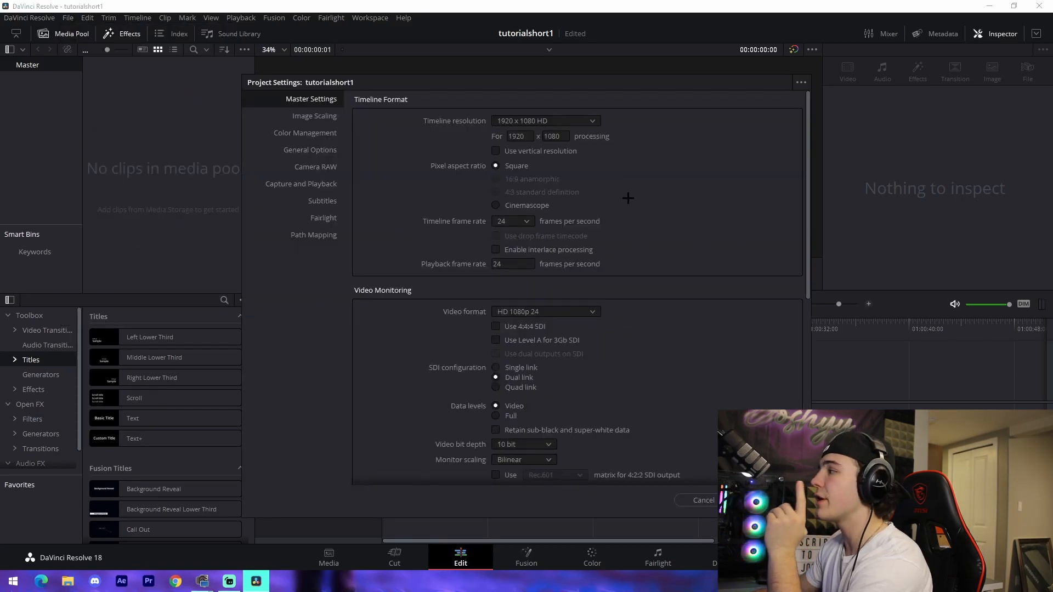
click(496, 151)
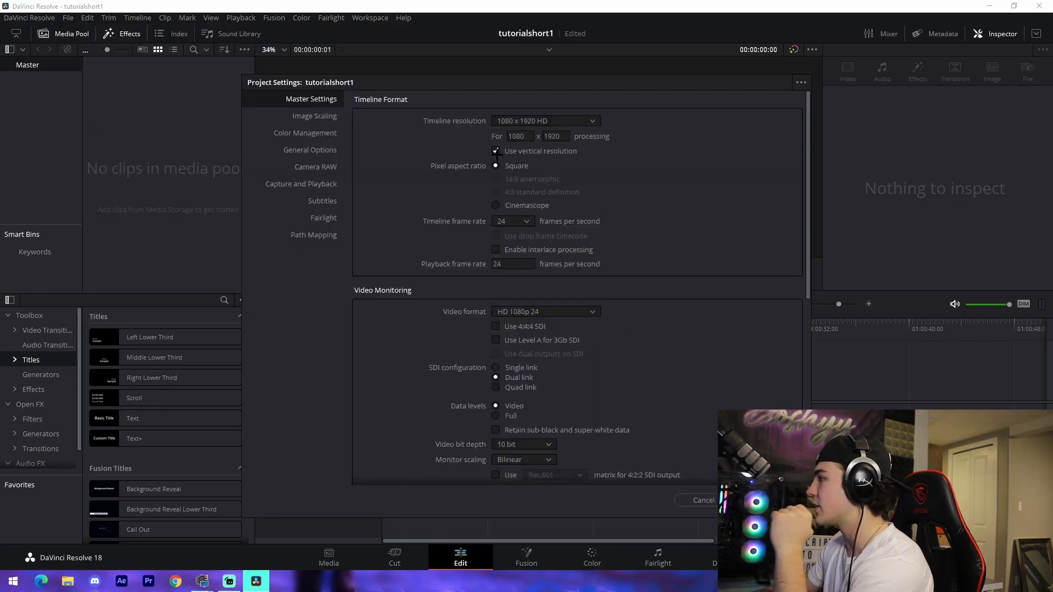
click(512, 221)
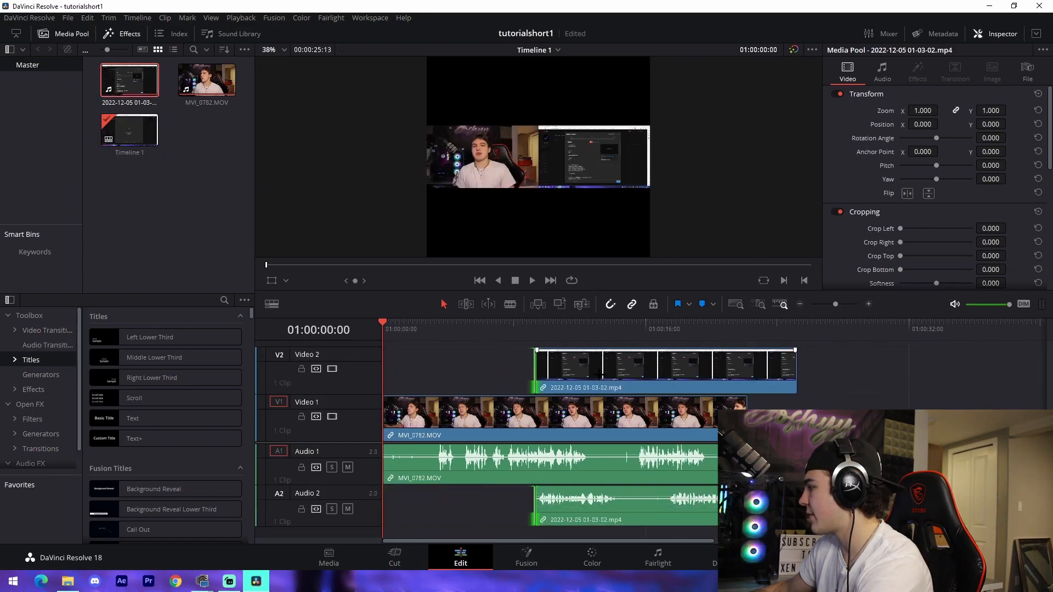
Unlink the screen recording, keeping its MP4 audio with the MOV video at the start
click(631, 368)
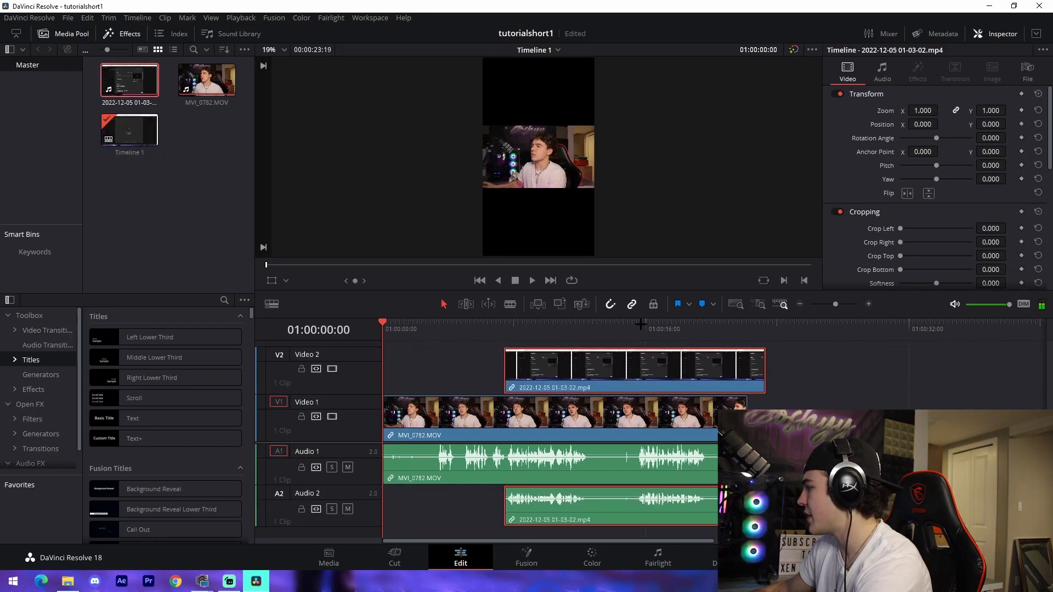
click(714, 325)
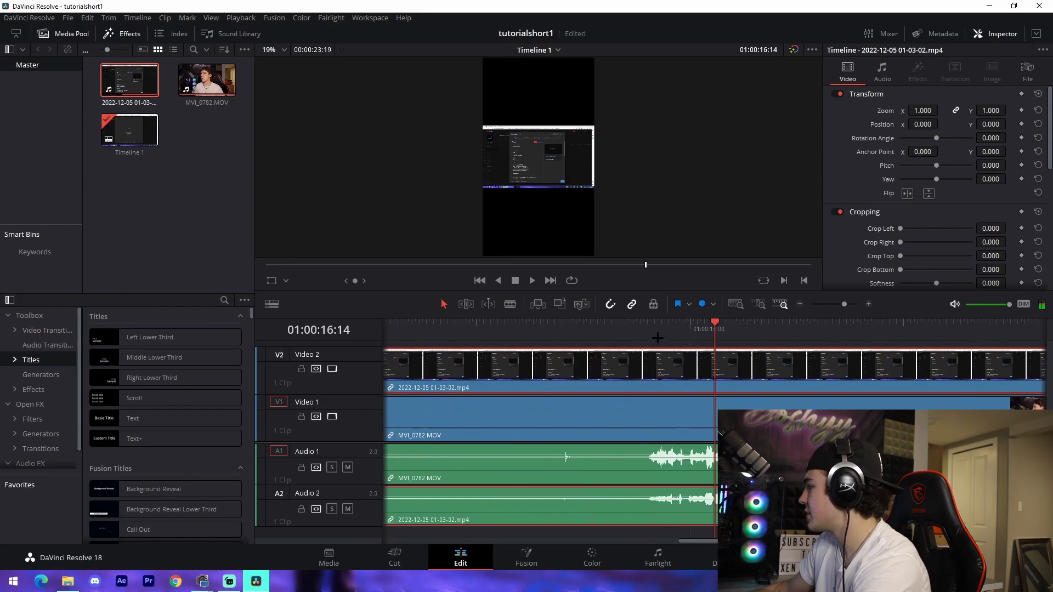
right_click(547, 413)
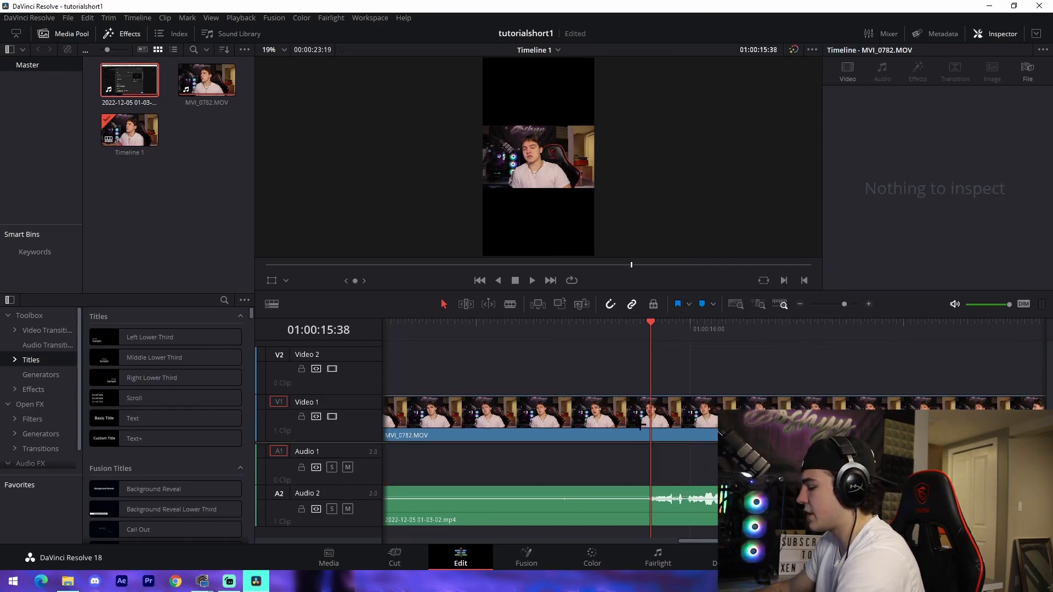
click(537, 507)
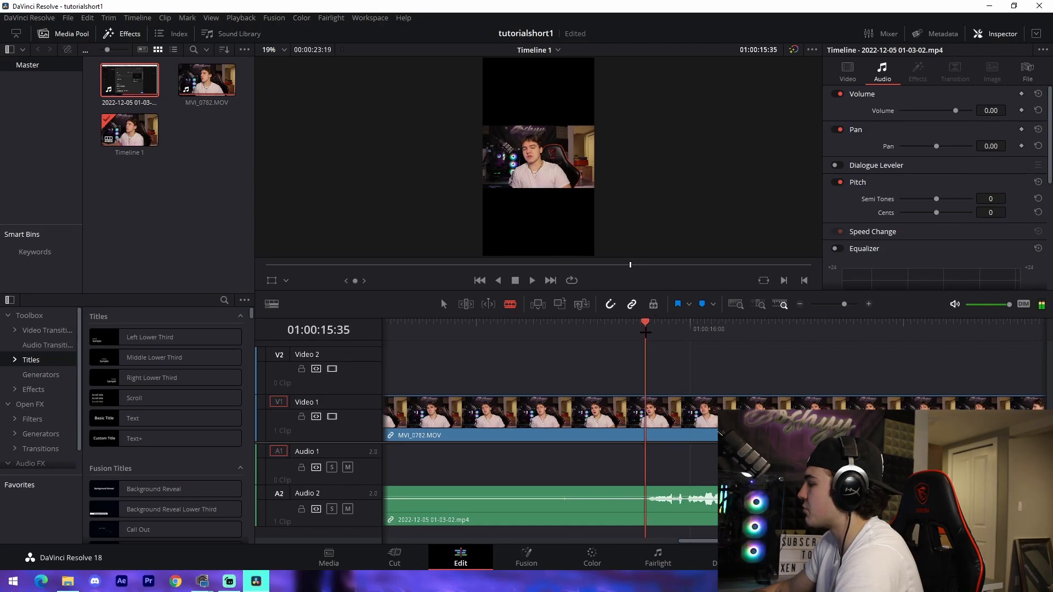
click(479, 280)
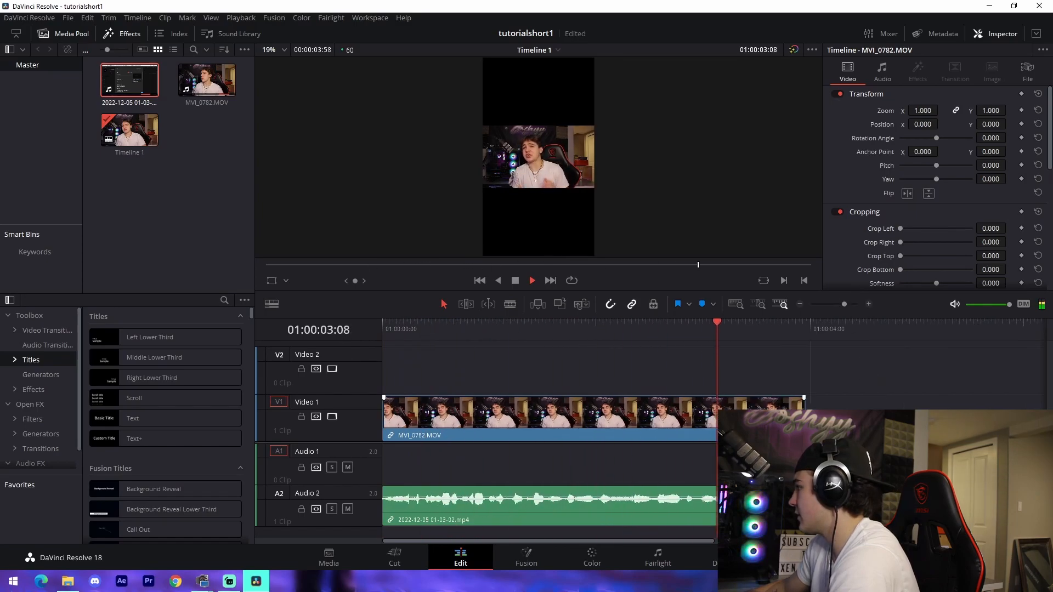
Zoom the MOV camera clip to about 3.18 and find Gaussian Blur by searching 'gau'
click(544, 322)
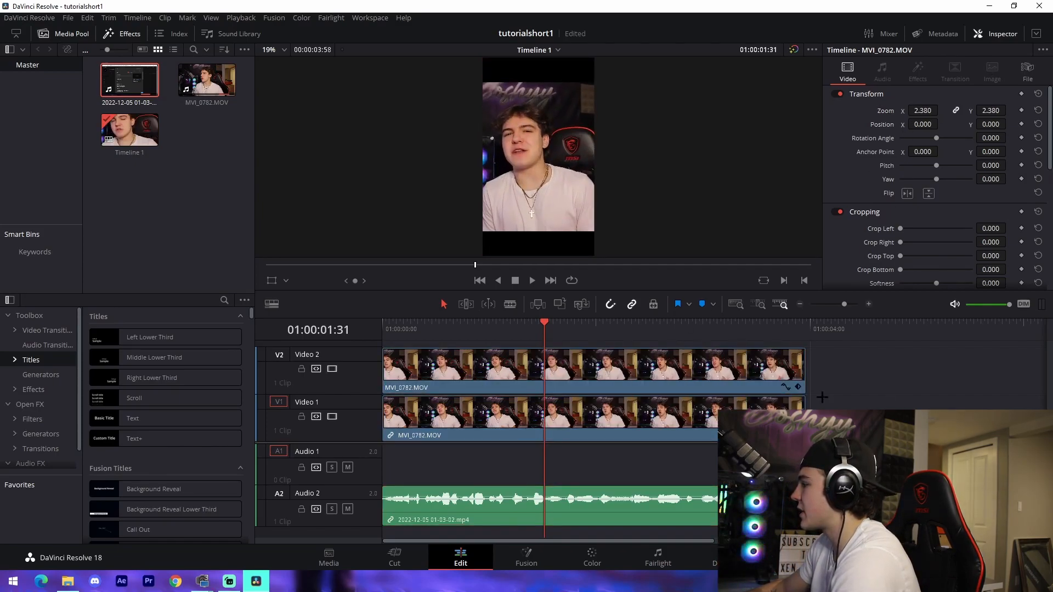
click(941, 108)
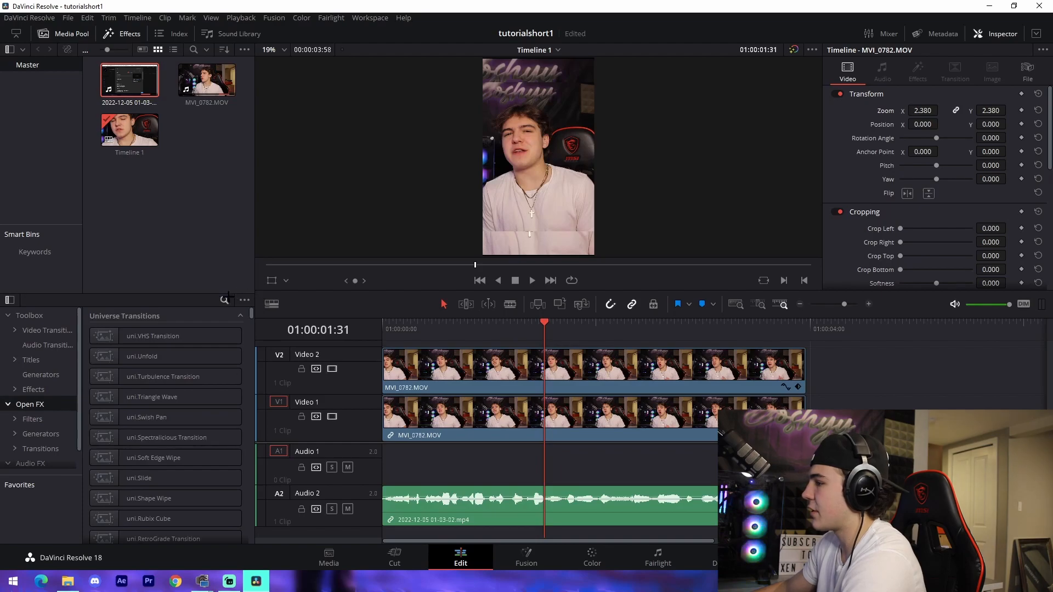
text(gauss)
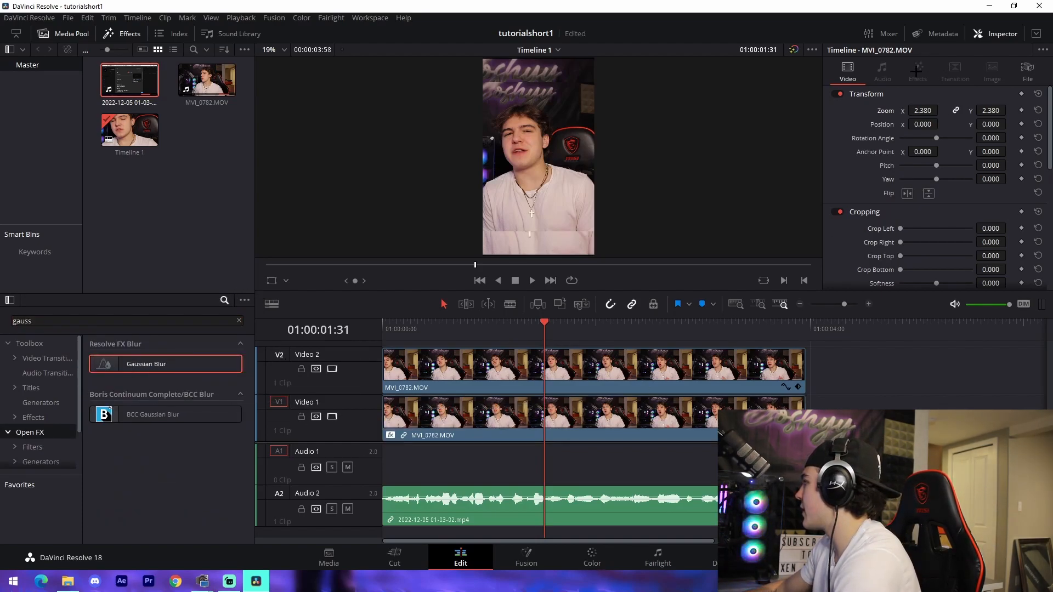
click(918, 71)
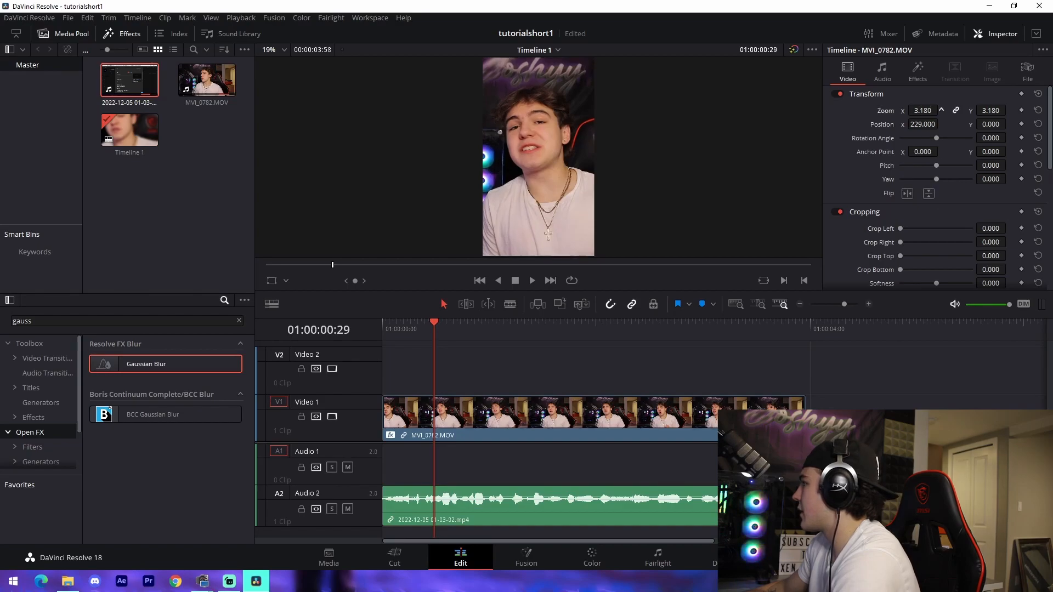
Return the playhead to the start and bring up the Titles presets for a Text title
click(479, 280)
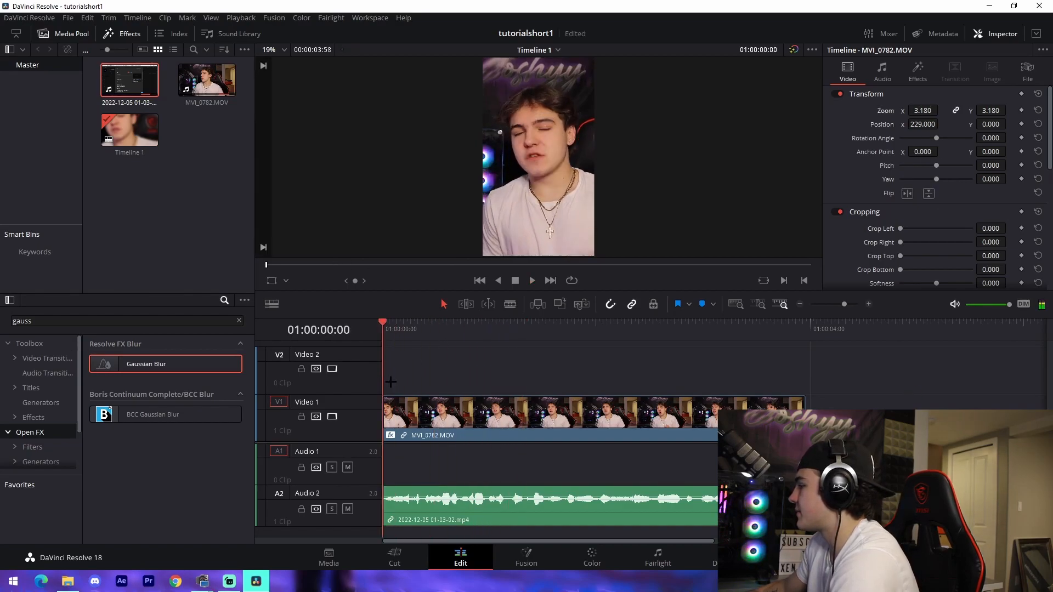
click(531, 280)
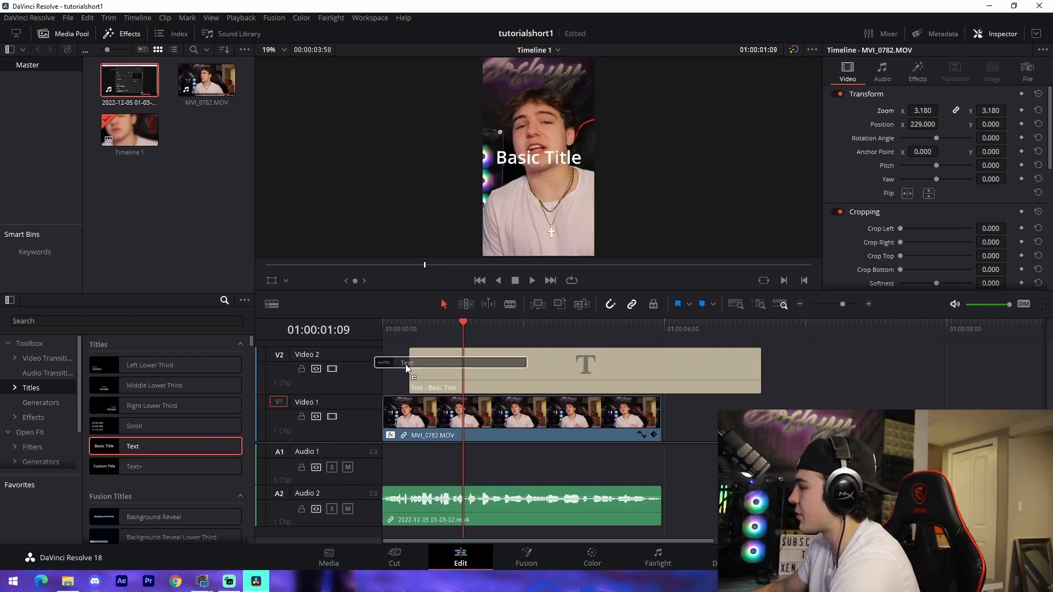
Give the title the Luckiest Guy font in yellow, then save the project
click(571, 366)
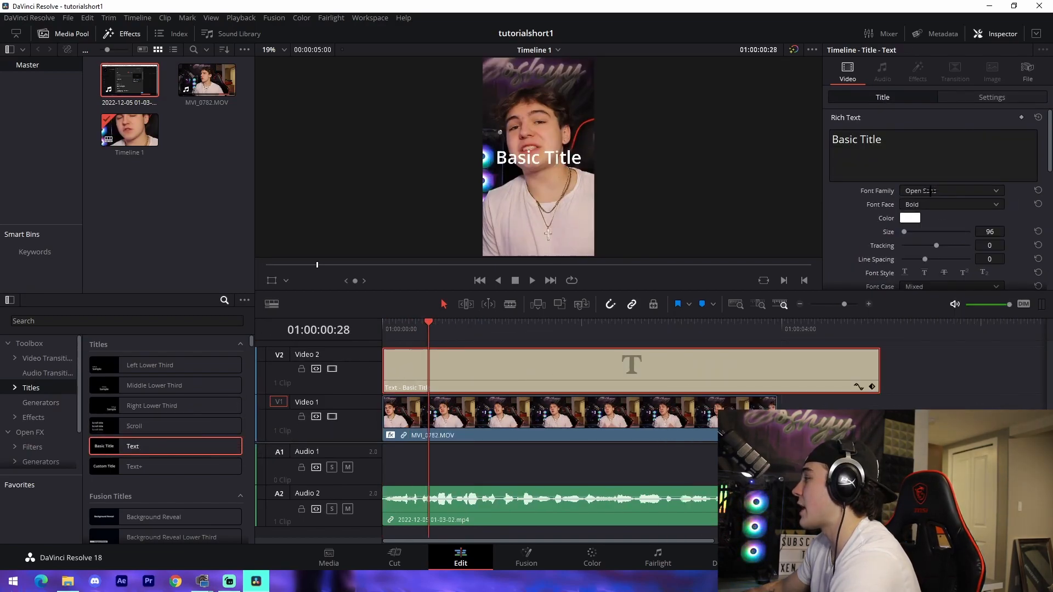
click(950, 191)
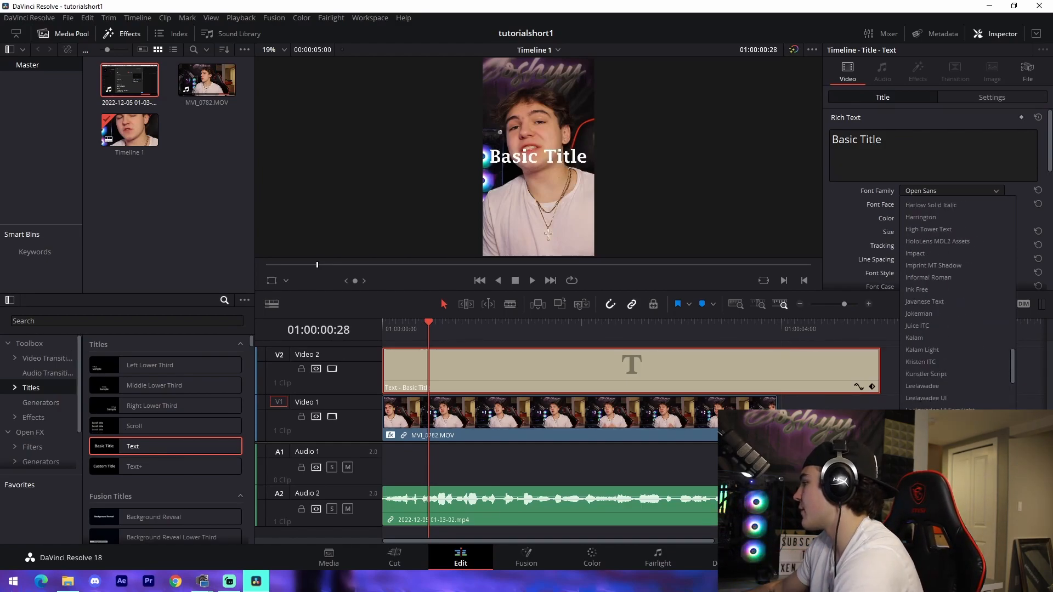
scroll(down, 3)
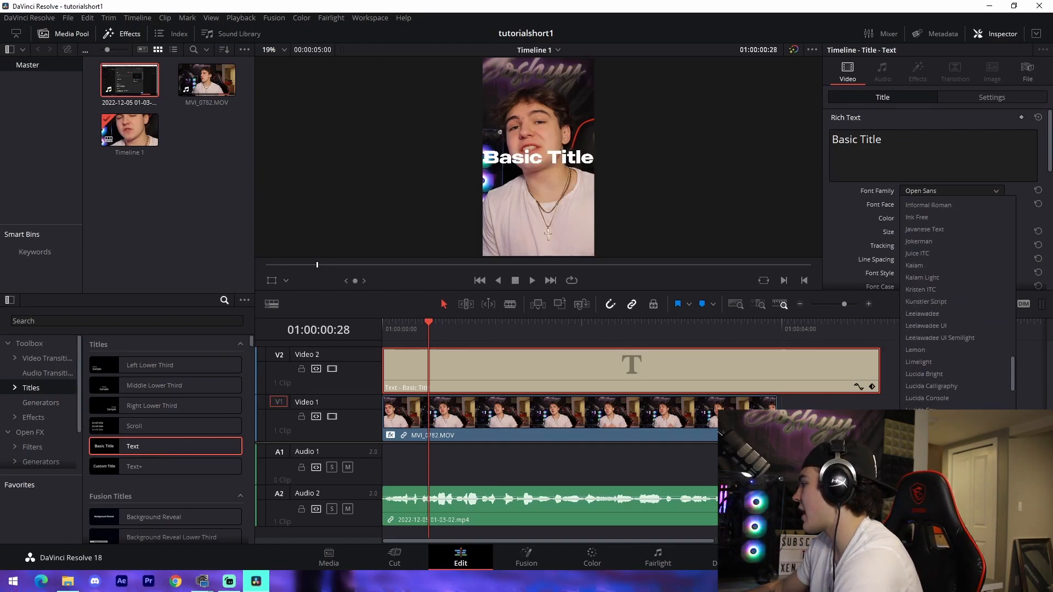
click(909, 218)
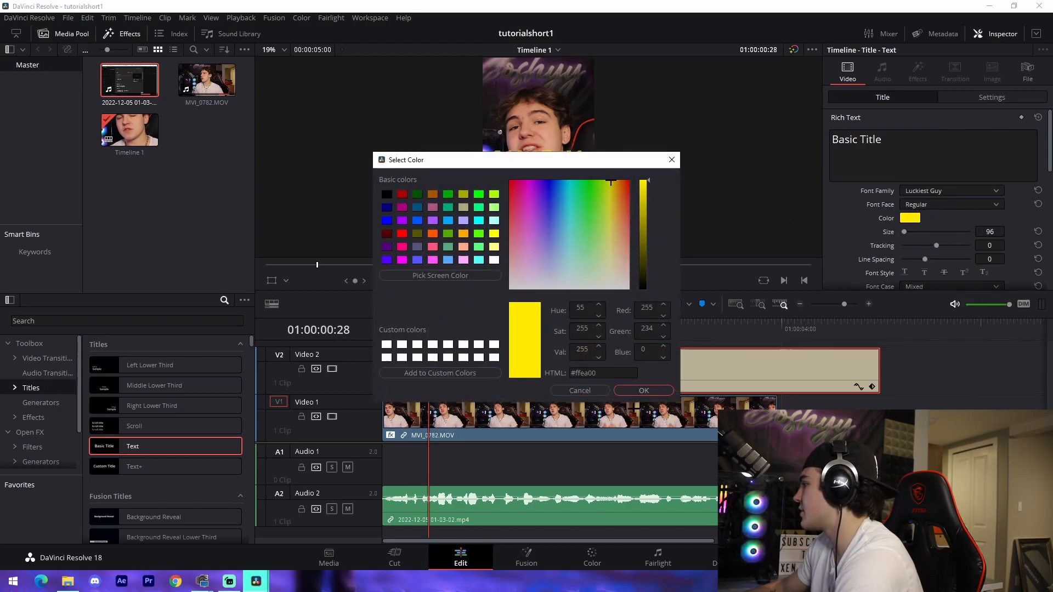
click(642, 389)
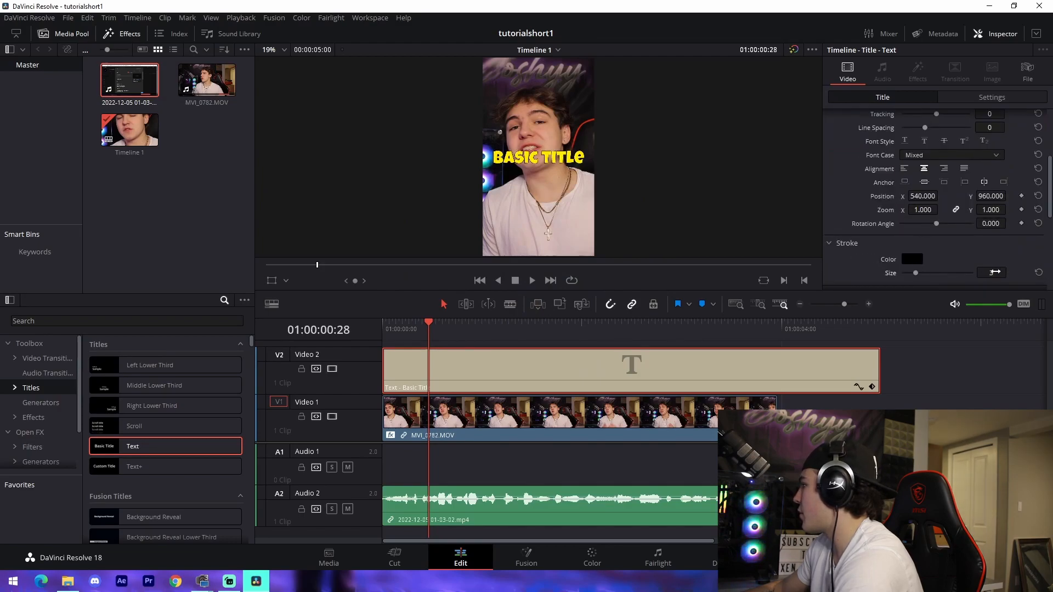
scroll(down, 3)
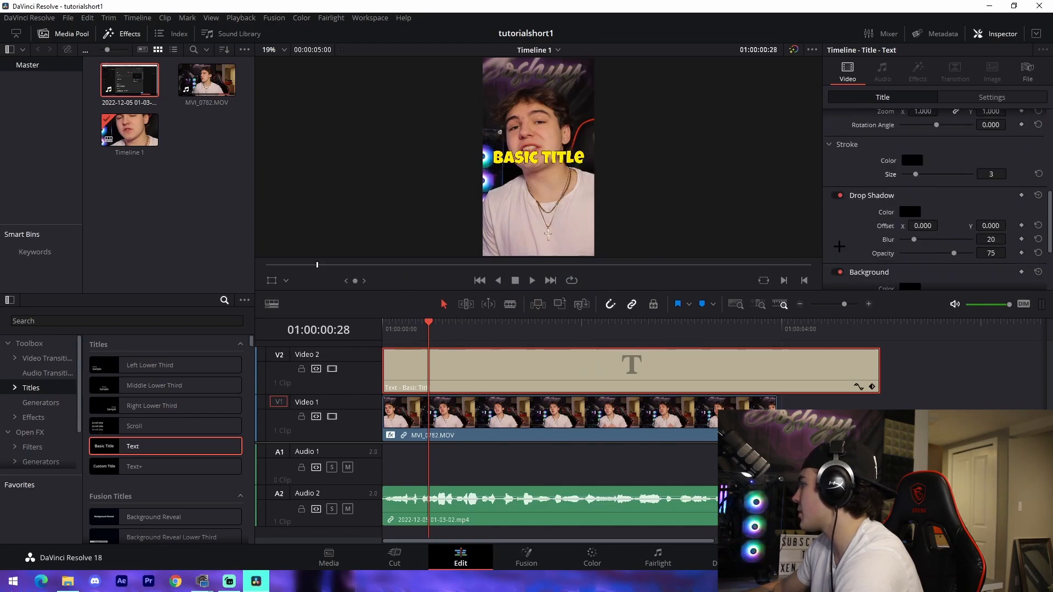
key(ctrl+s)
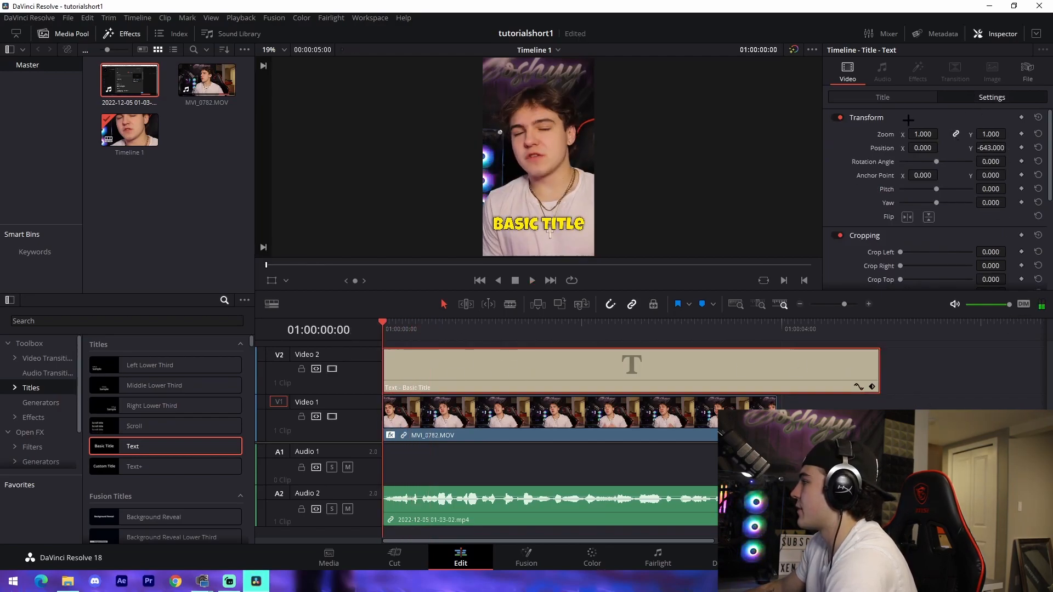
Enter 'SO SOME OF THE' as the first caption's Rich Text
click(883, 96)
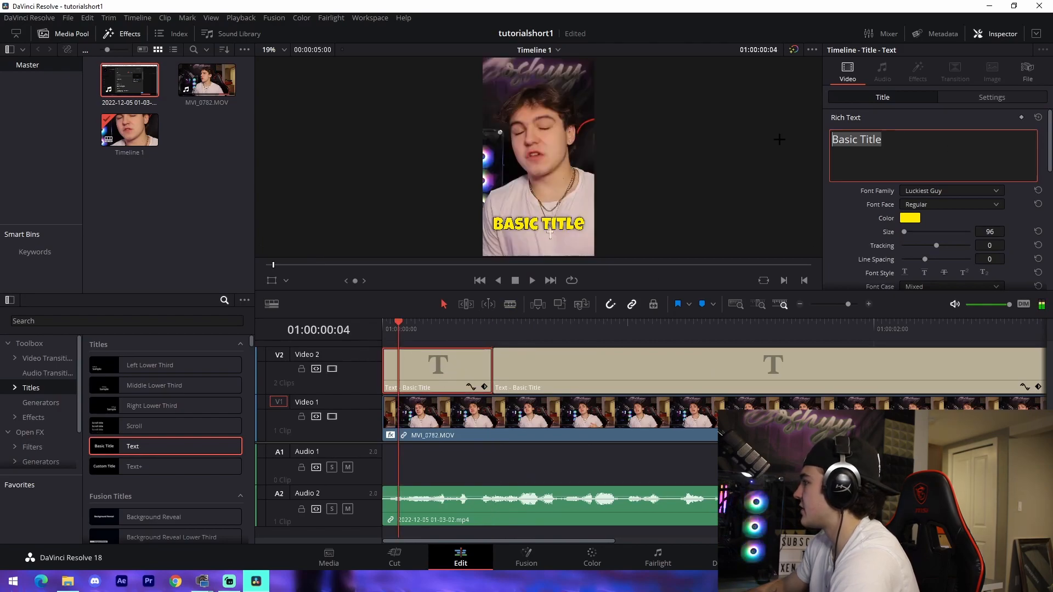
text(SO SOME OF TH)
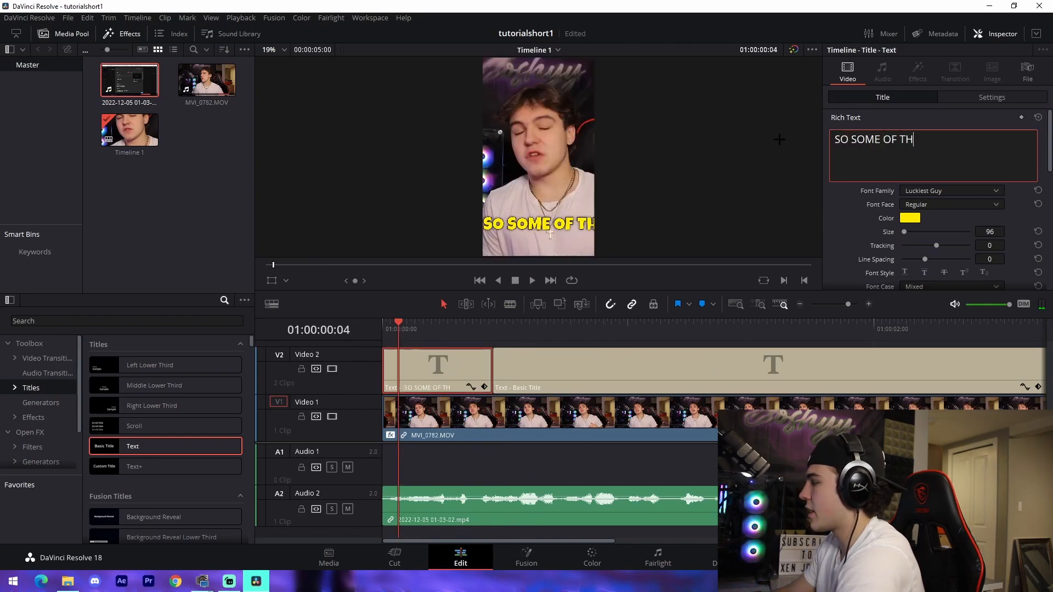
text(E)
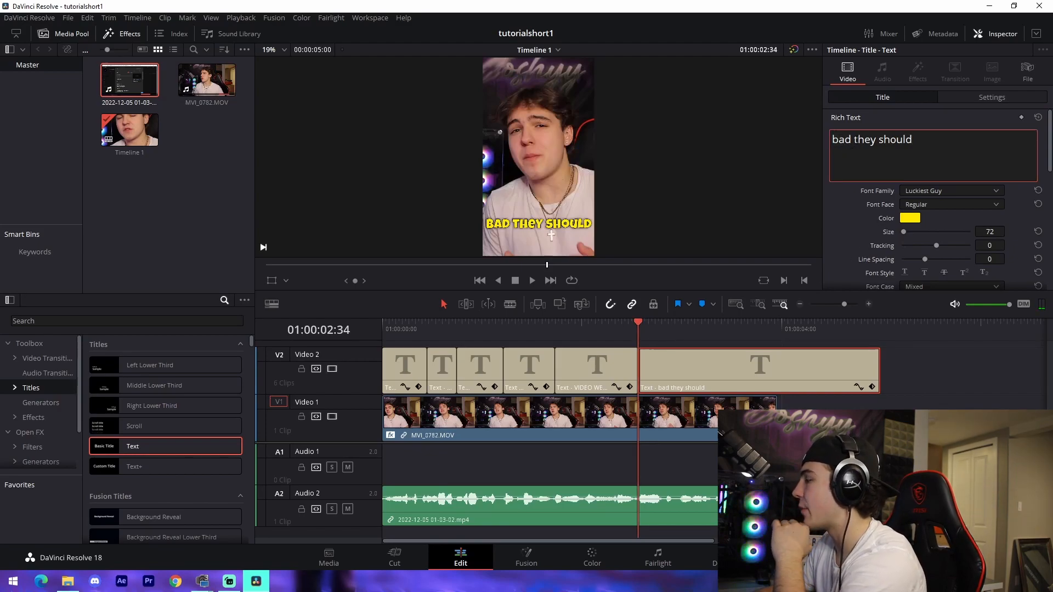
Colour the word 'bad' red and keep the subtitle's white outline
click(909, 218)
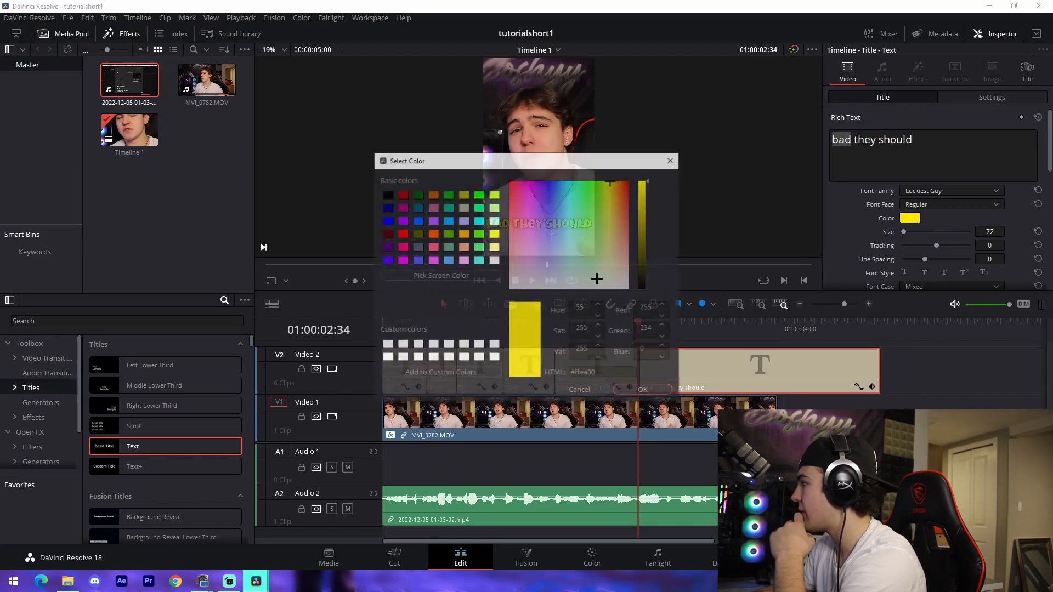
click(643, 389)
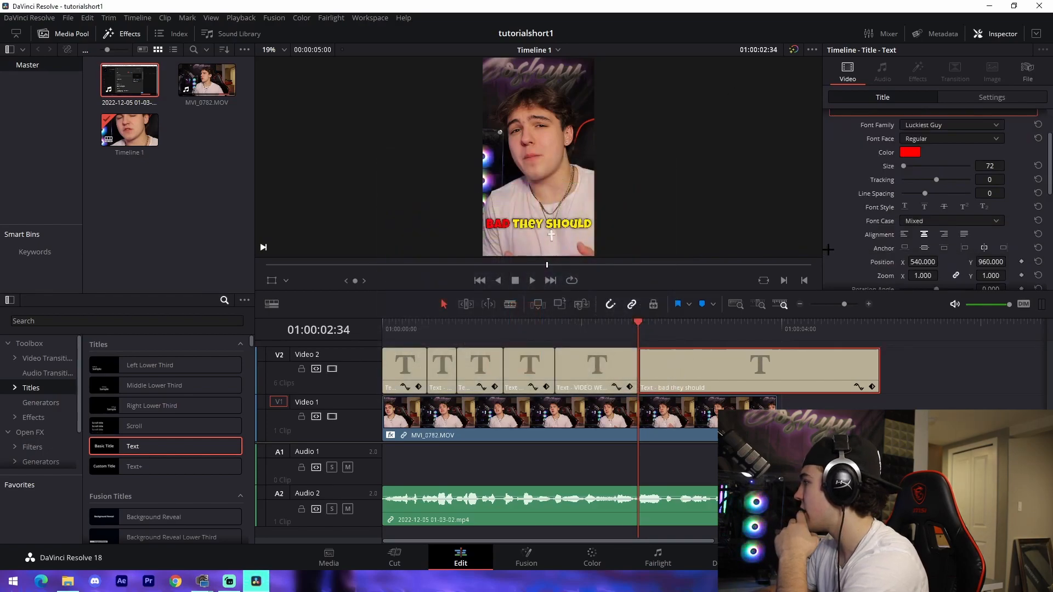
click(910, 153)
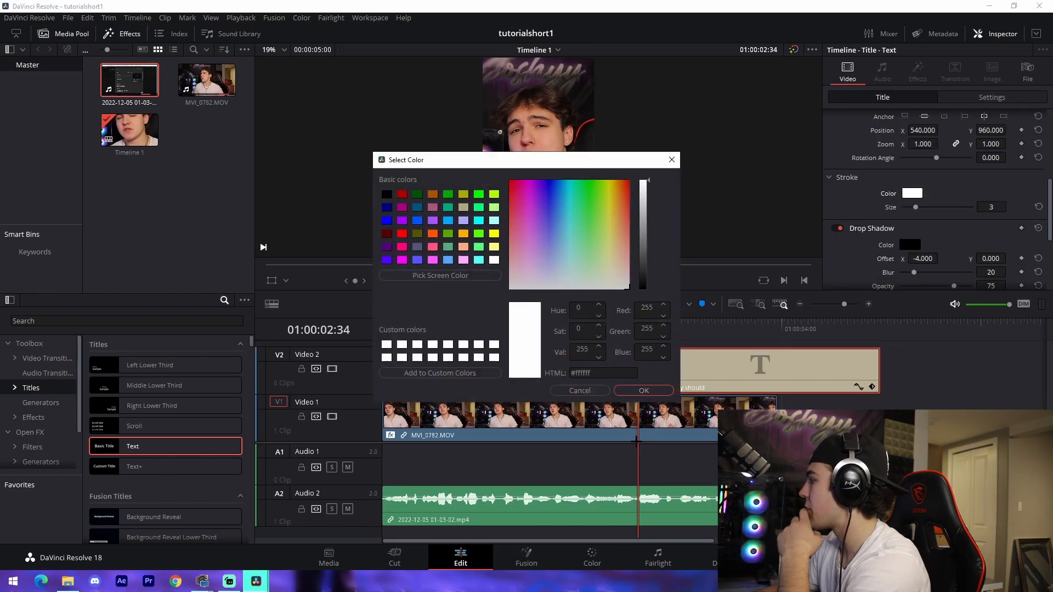
click(642, 390)
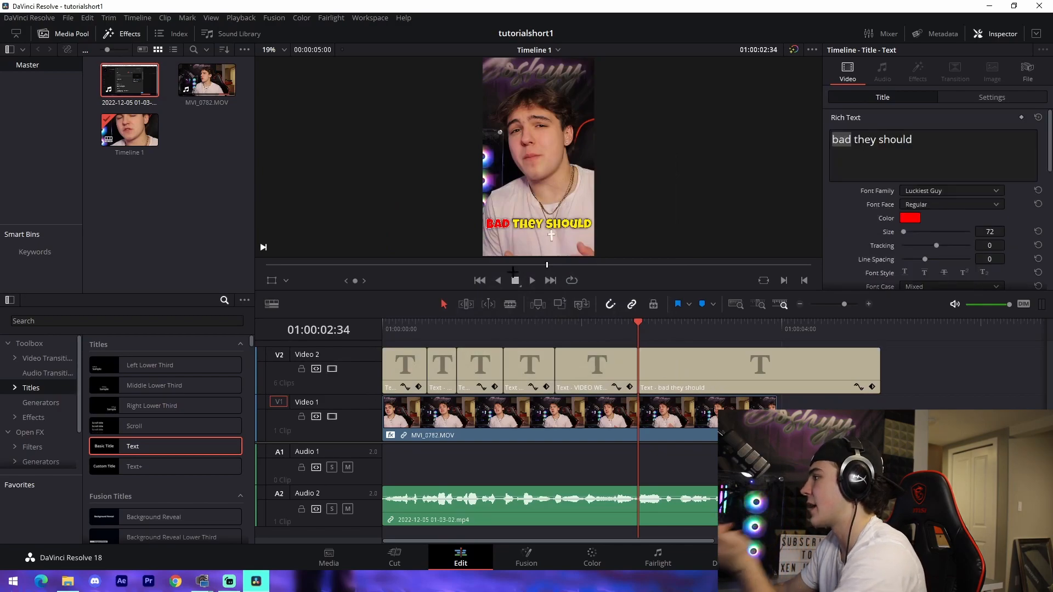
Inspect the coloured words in the preview, then colour 'illegal' red in the next subtitle
click(281, 49)
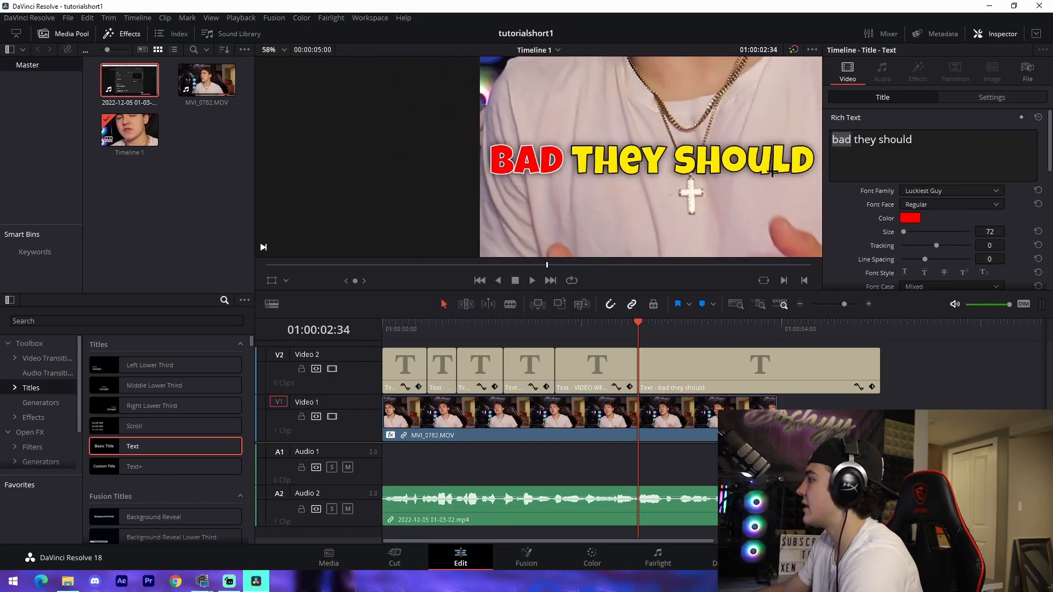
click(270, 49)
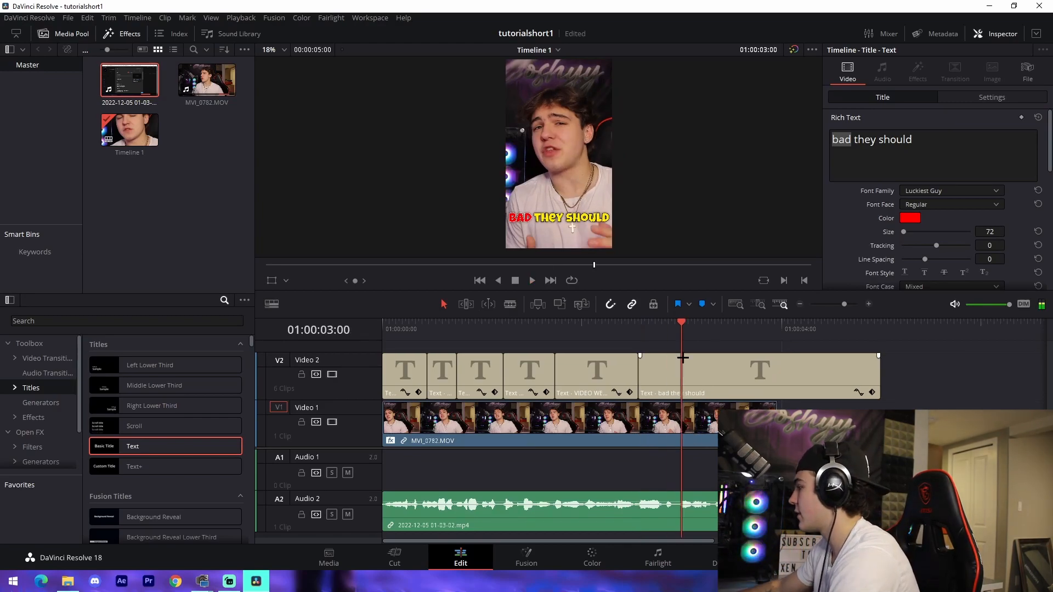
click(910, 218)
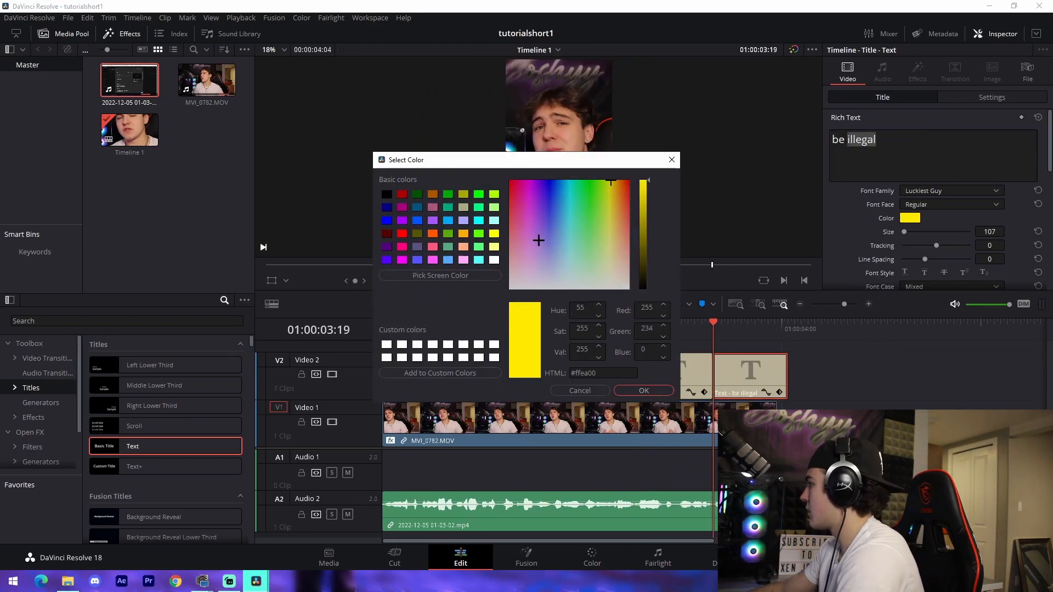
click(642, 390)
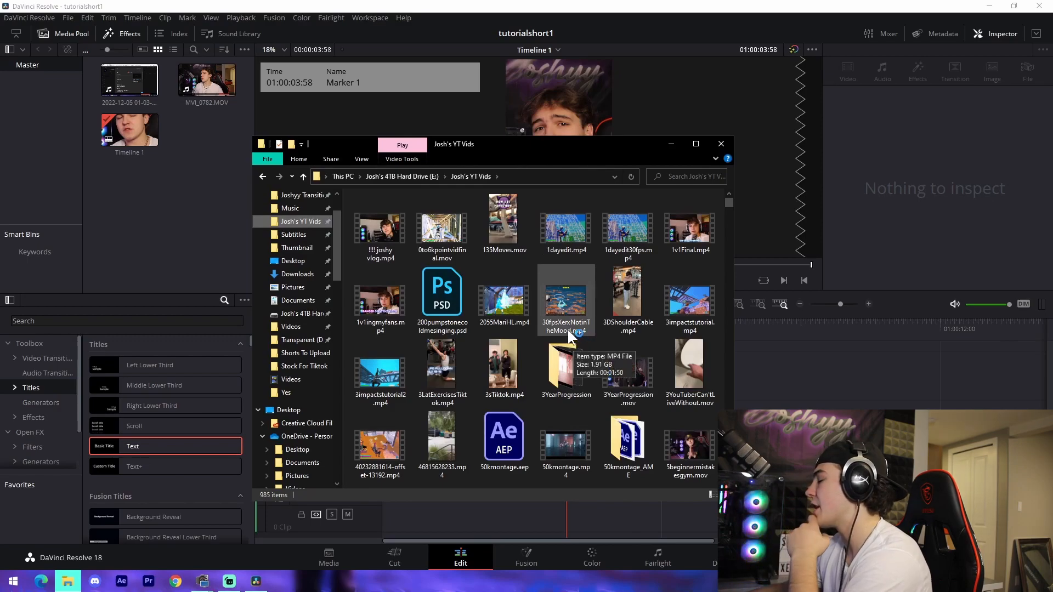
Search the Videos folder for 'ba tre' to locate the bad setups footage
click(678, 176)
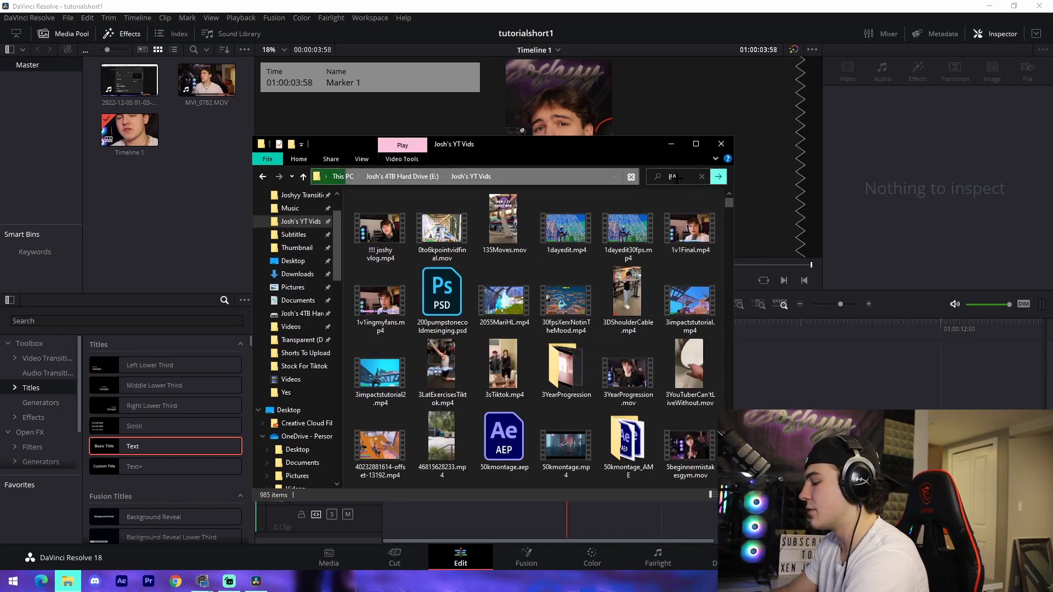
text(ba tre)
text(3.200)
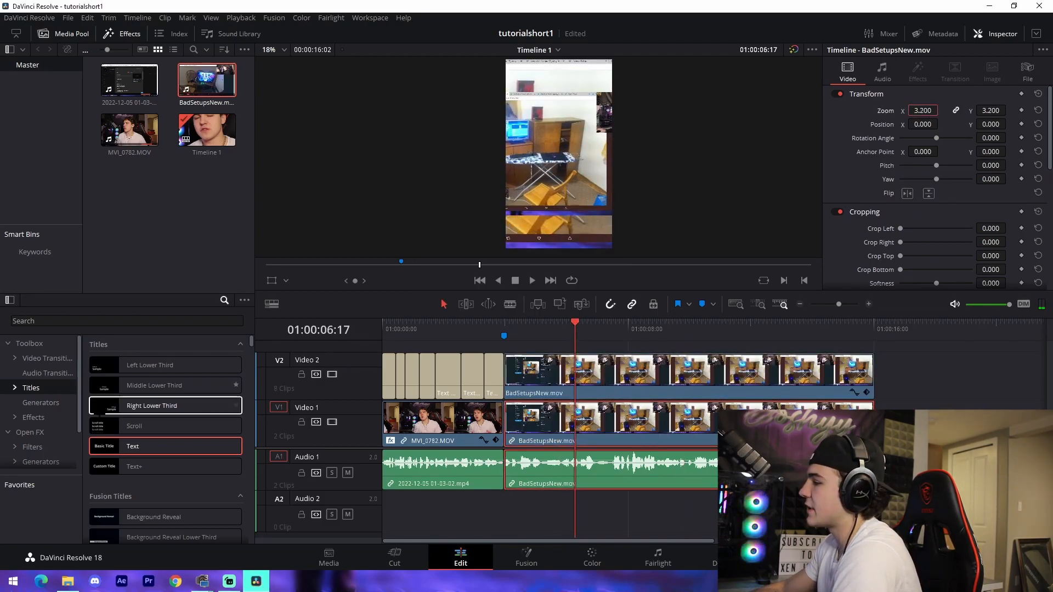
Search Effects for 'gauss' to get Gaussian Blur for the zoomed background copy
text(gauss)
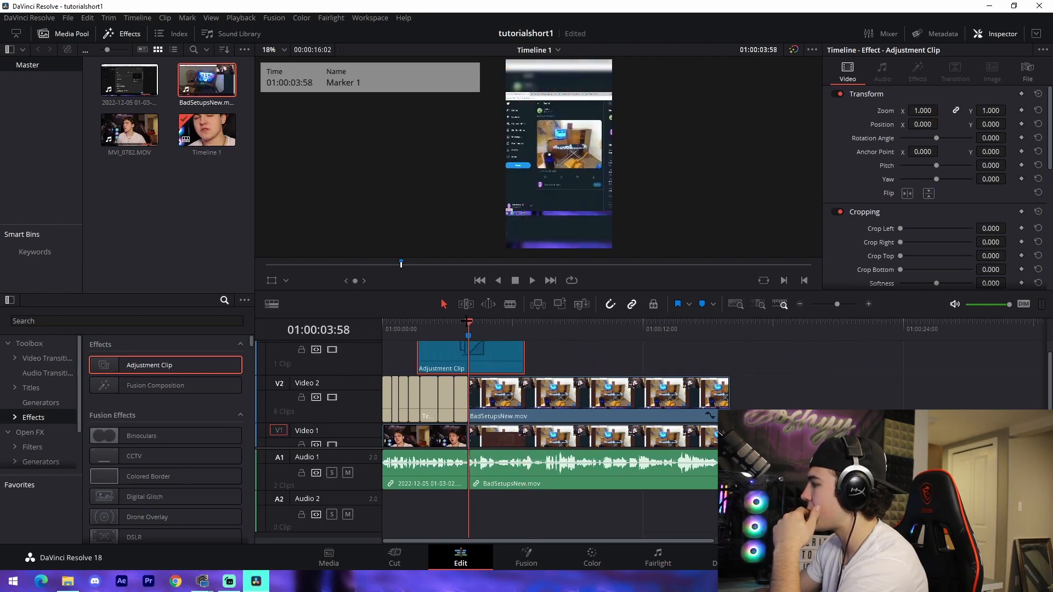
Add S_BlurMoCurves to the adjustment clip in Fusion and keyframe its Shift Y
click(526, 557)
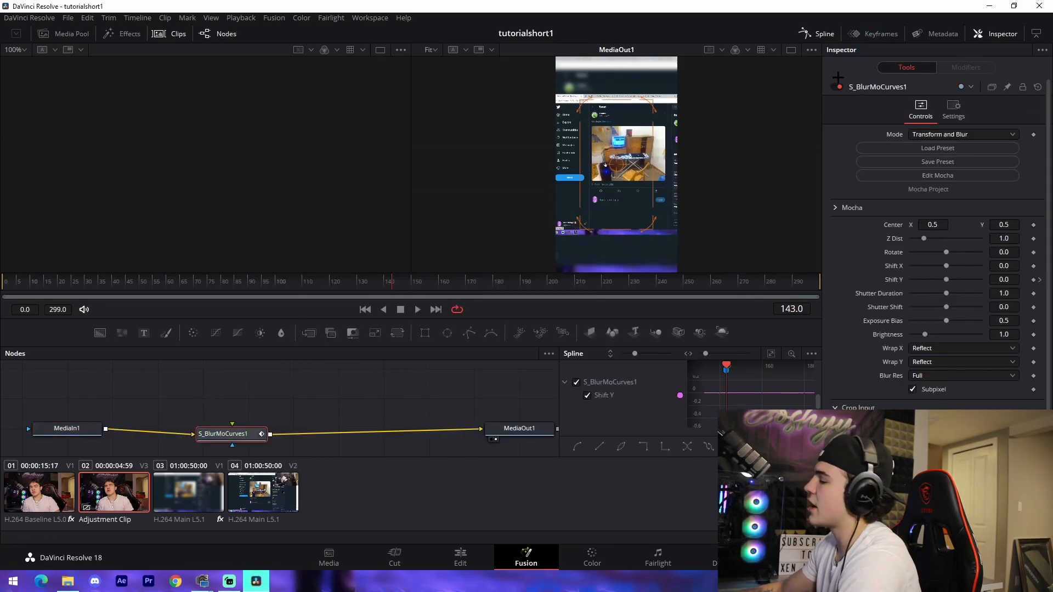
click(880, 33)
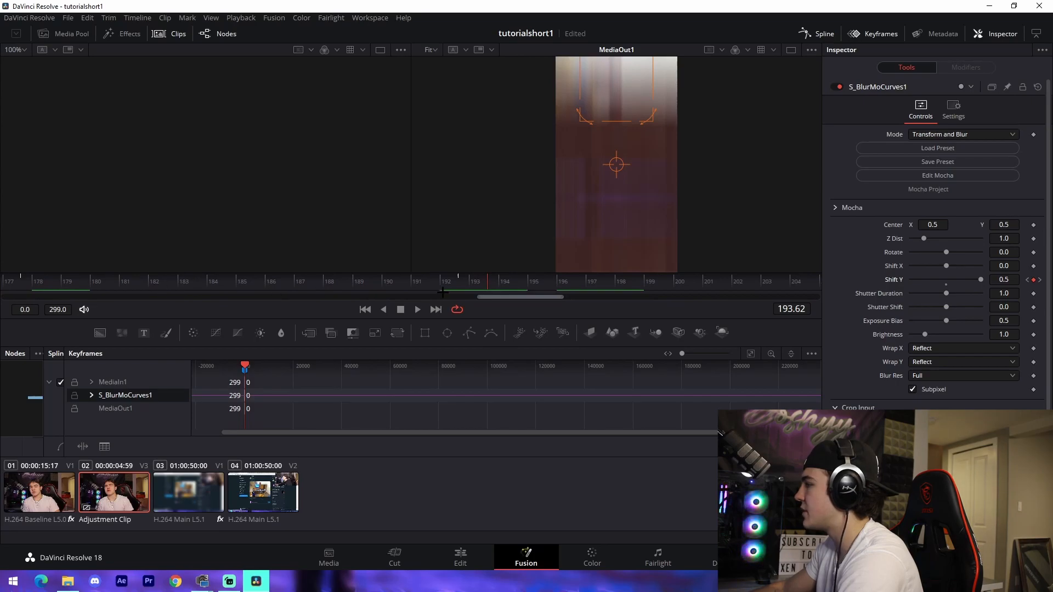
click(460, 557)
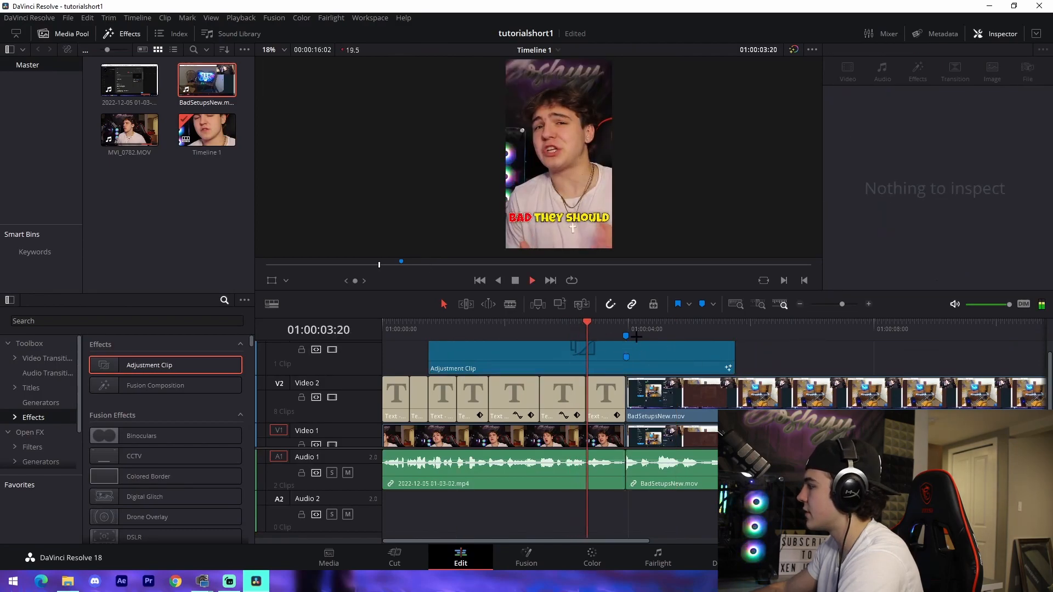
Place a second Adjustment Clip on Video 4 over the intro and open it in Fusion
click(577, 355)
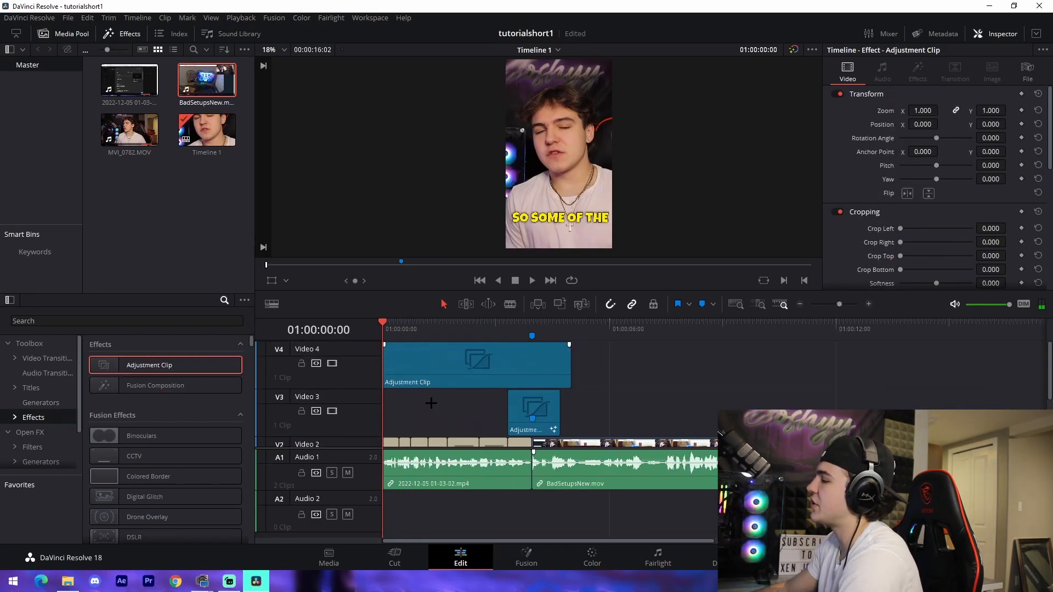
click(477, 365)
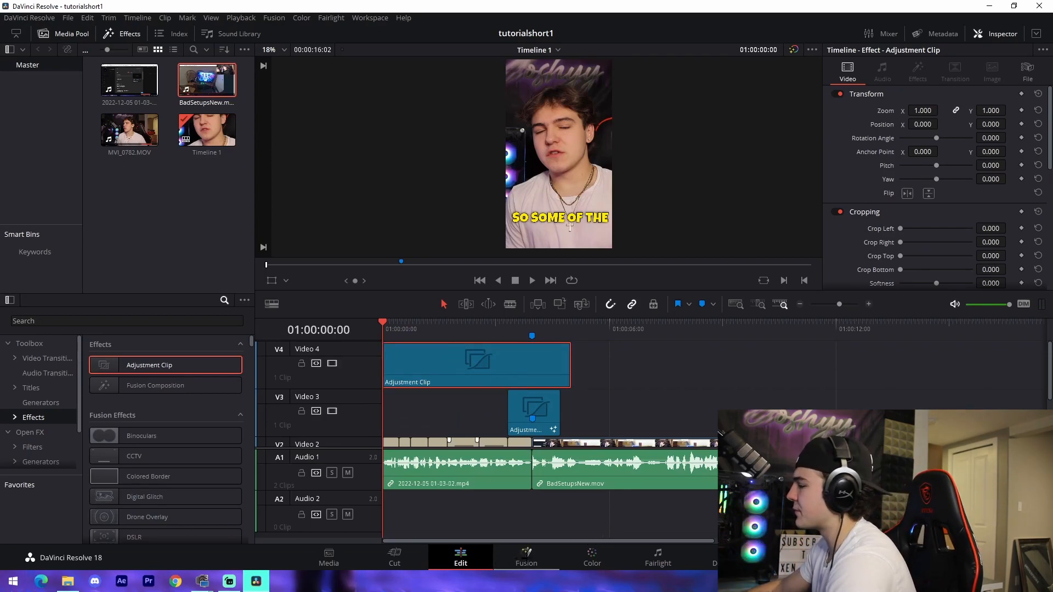
click(526, 557)
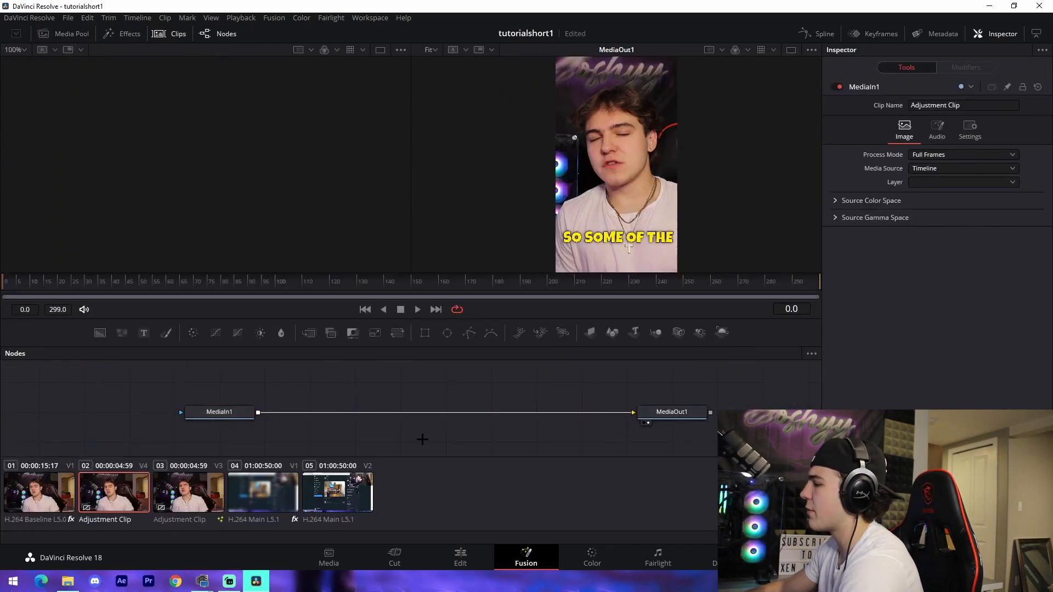
Add a Transform node to the intro adjustment clip and keyframe its Size for a zoom
text(blur)
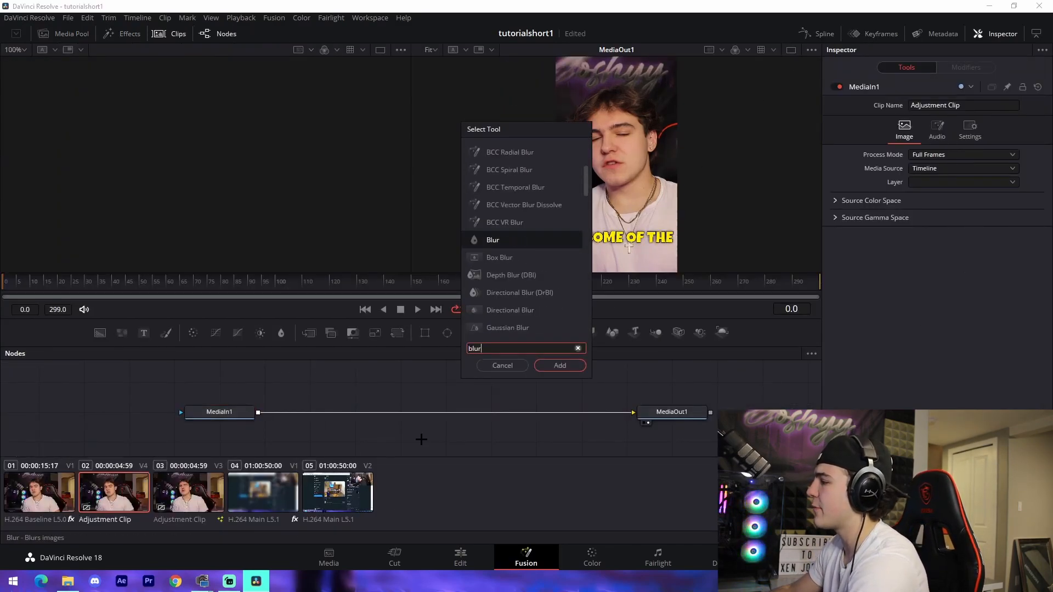
text(m)
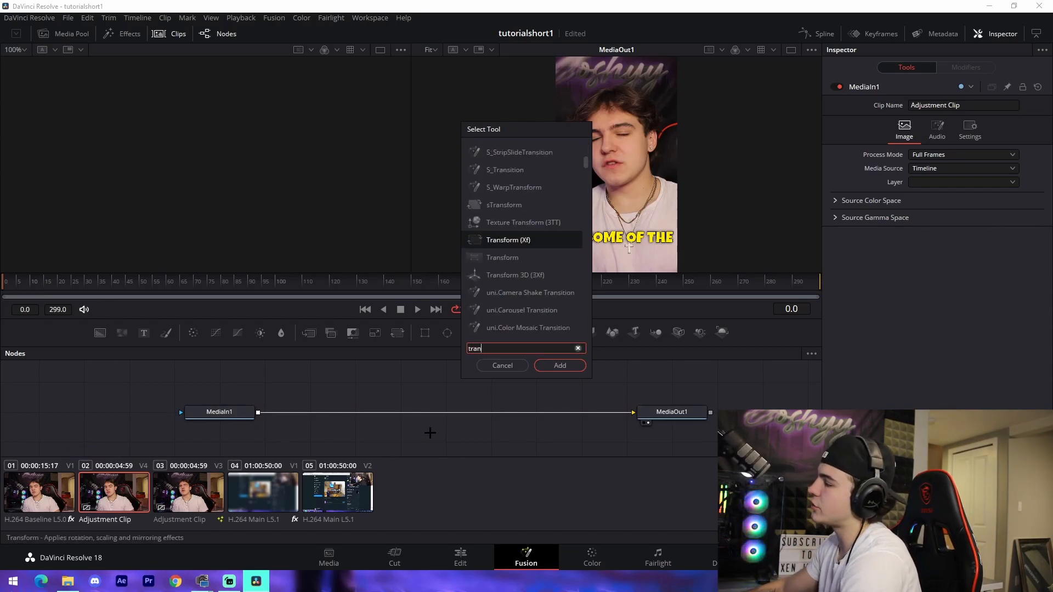
click(559, 365)
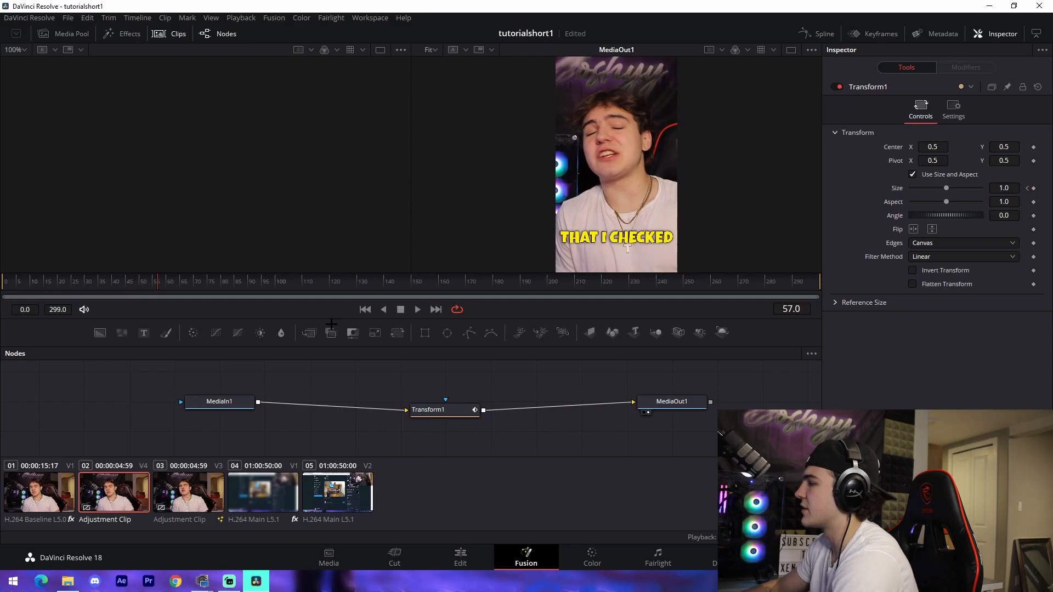
click(823, 33)
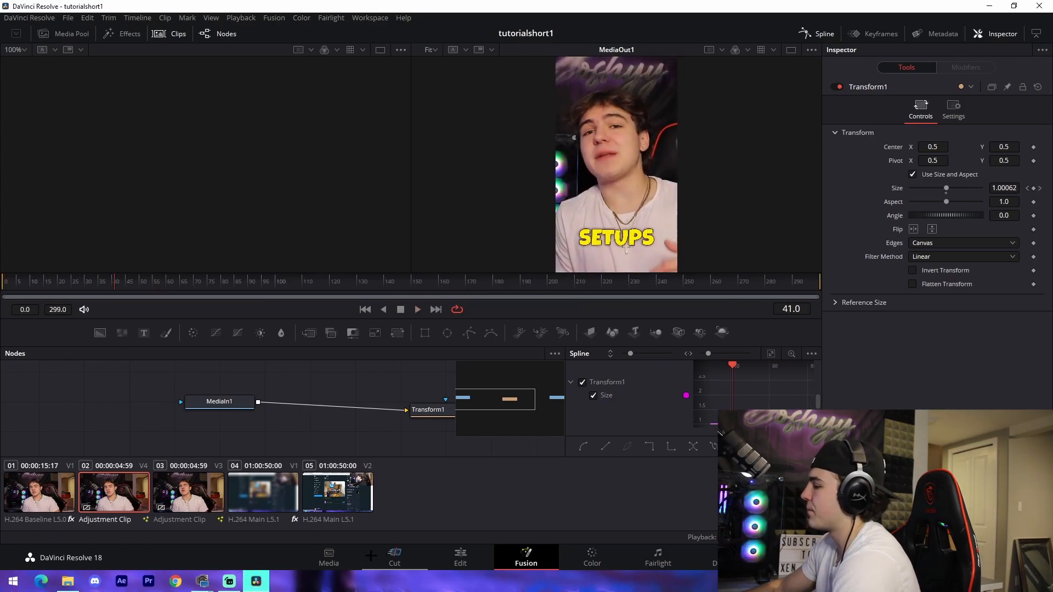
click(460, 556)
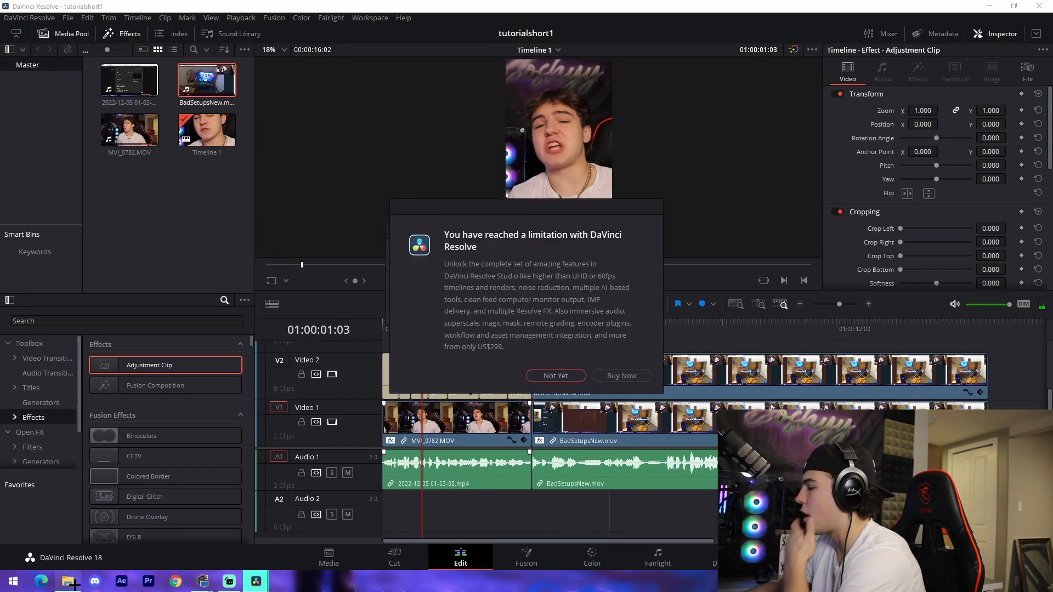
Select and preview a beat from Music > Background Music in File Explorer
click(555, 375)
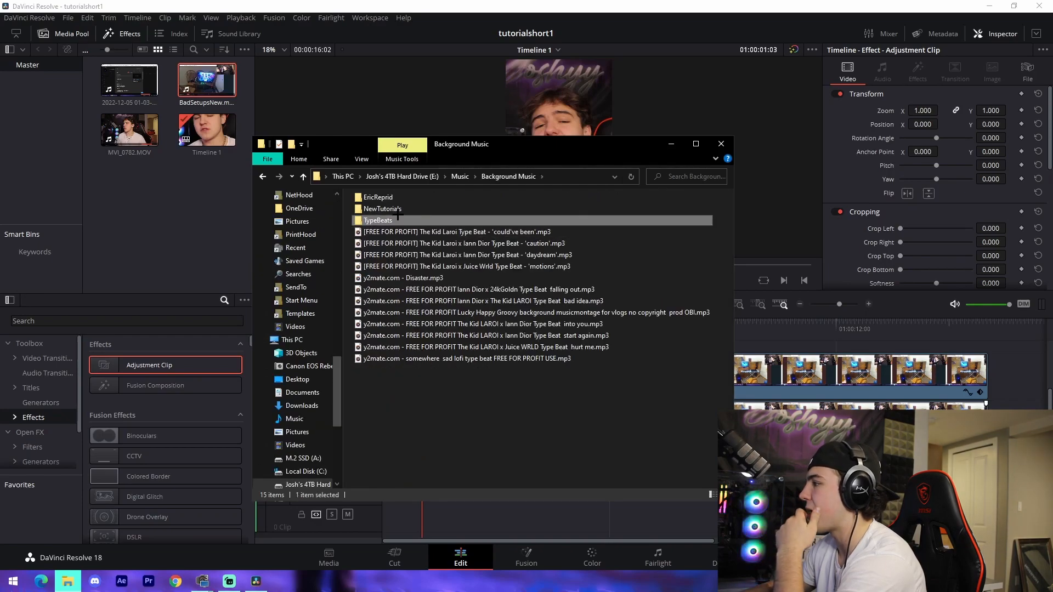
click(468, 254)
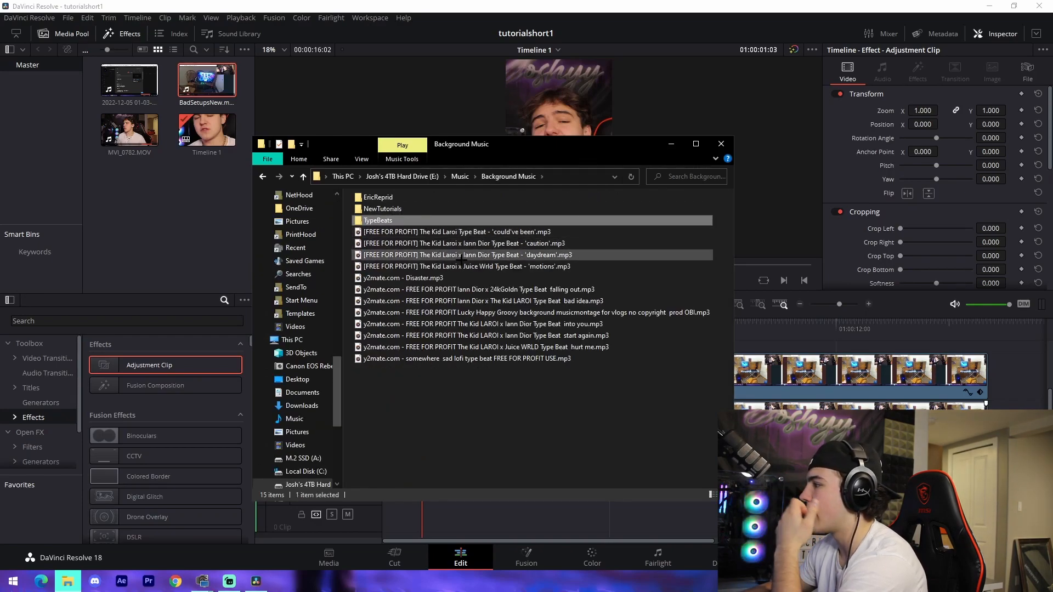
double_click(384, 209)
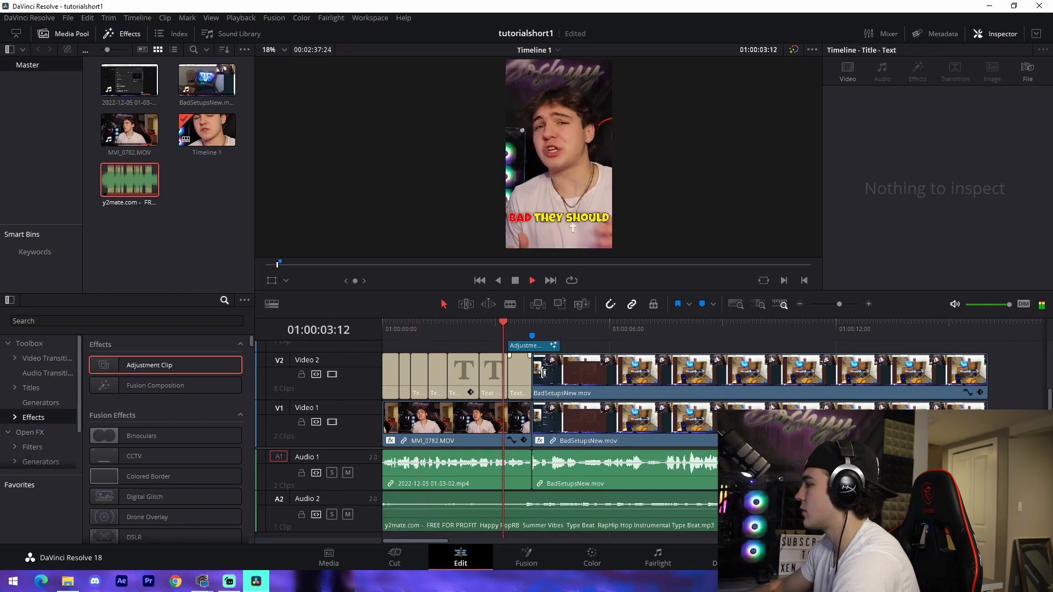
Trim the A2 background music to the video's end and check the Deliver page
click(564, 329)
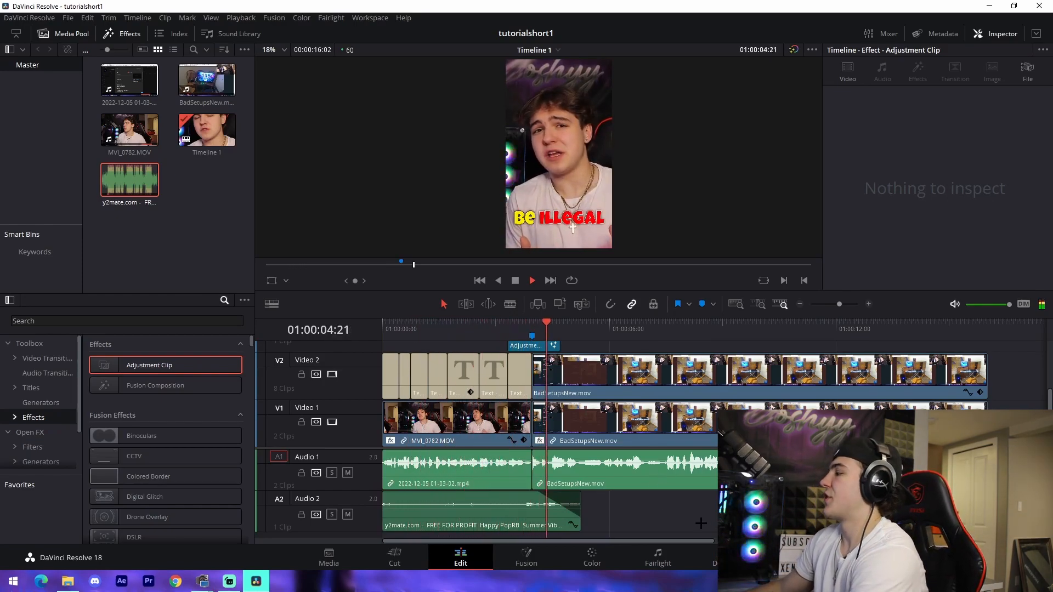
click(574, 325)
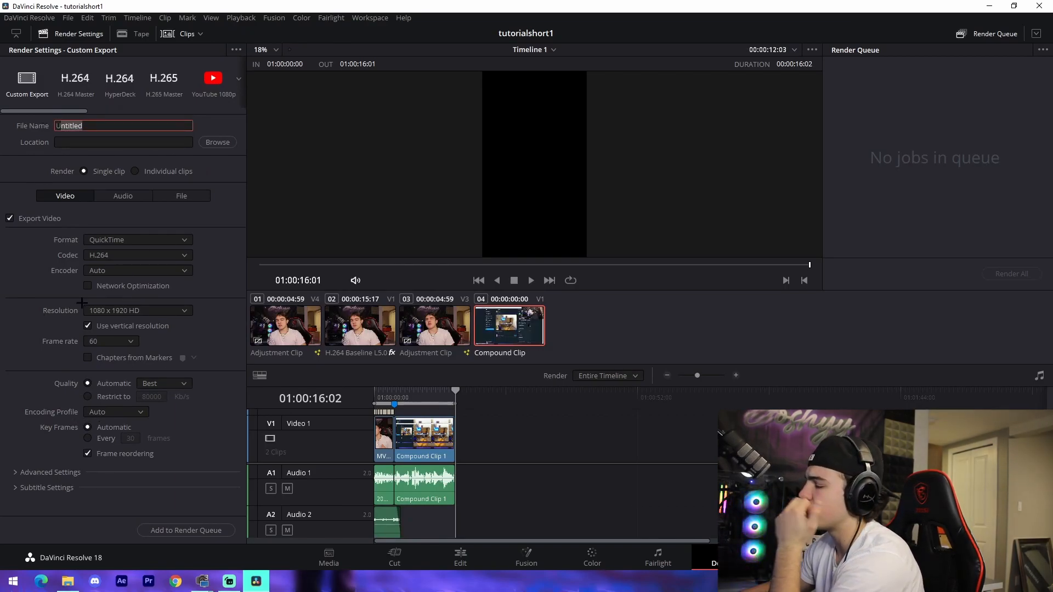
click(460, 556)
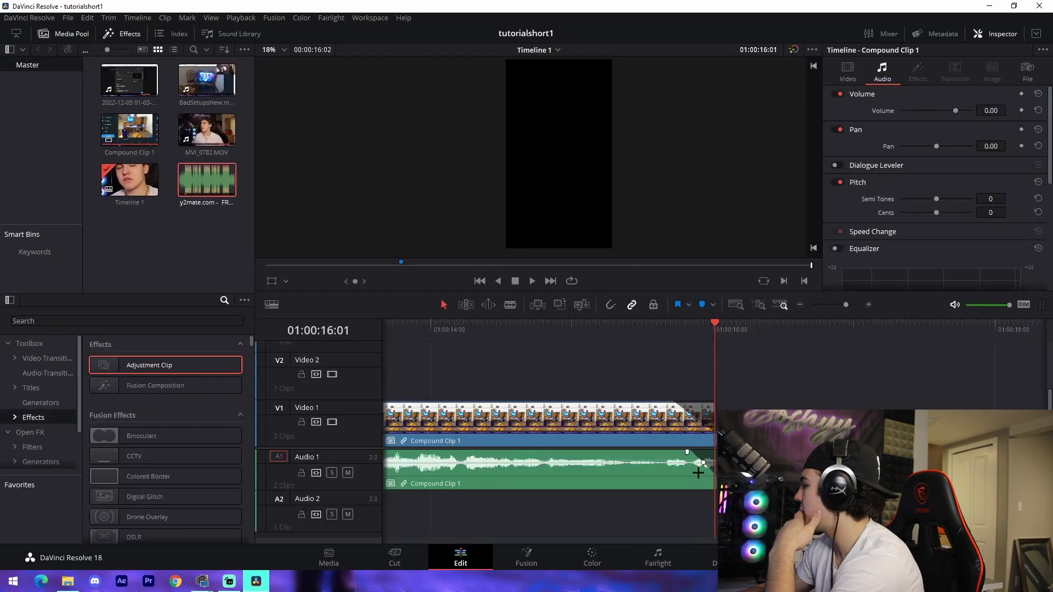